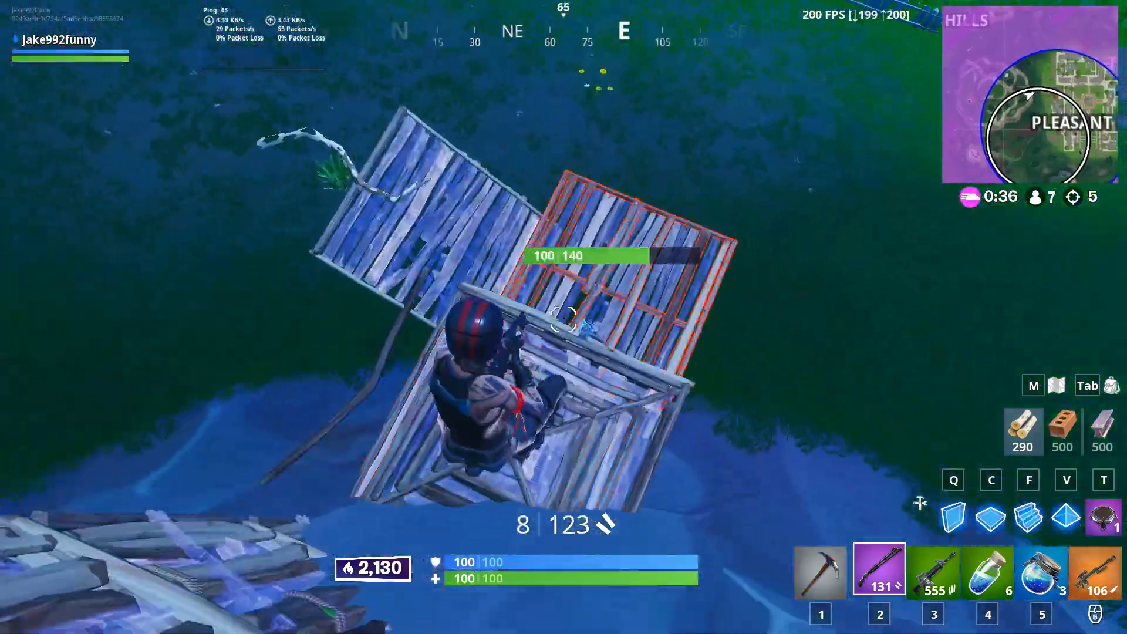
# - Swap the two old timeline clips for the Fortnite 2019.08.23 DVR_Trim clip on V1
pyautogui.click(564, 317)
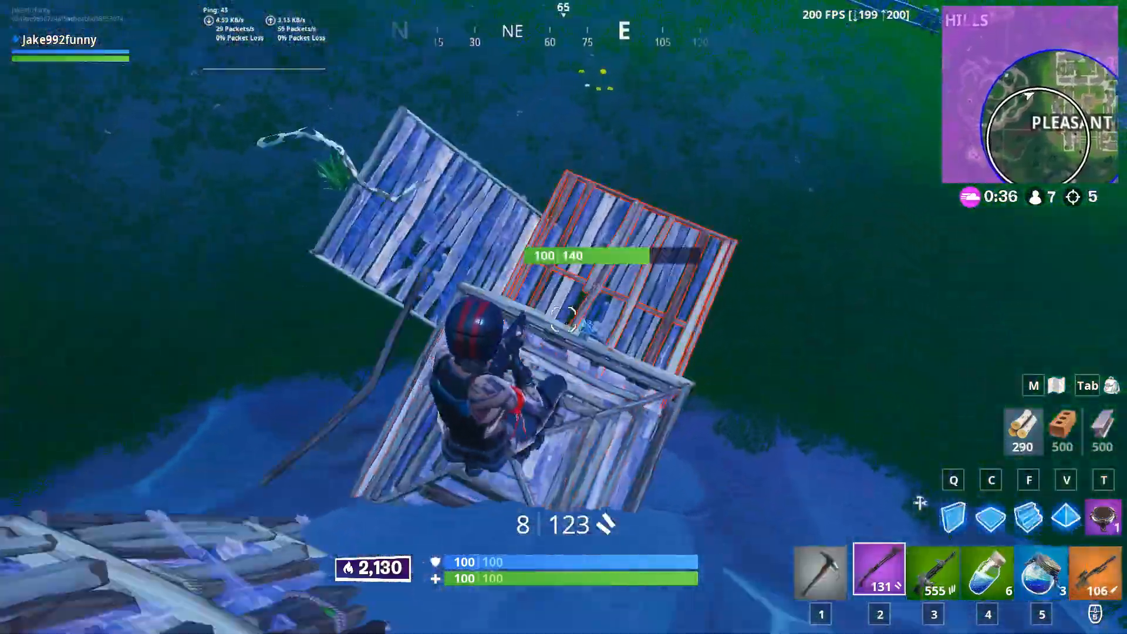
pyautogui.click(561, 324)
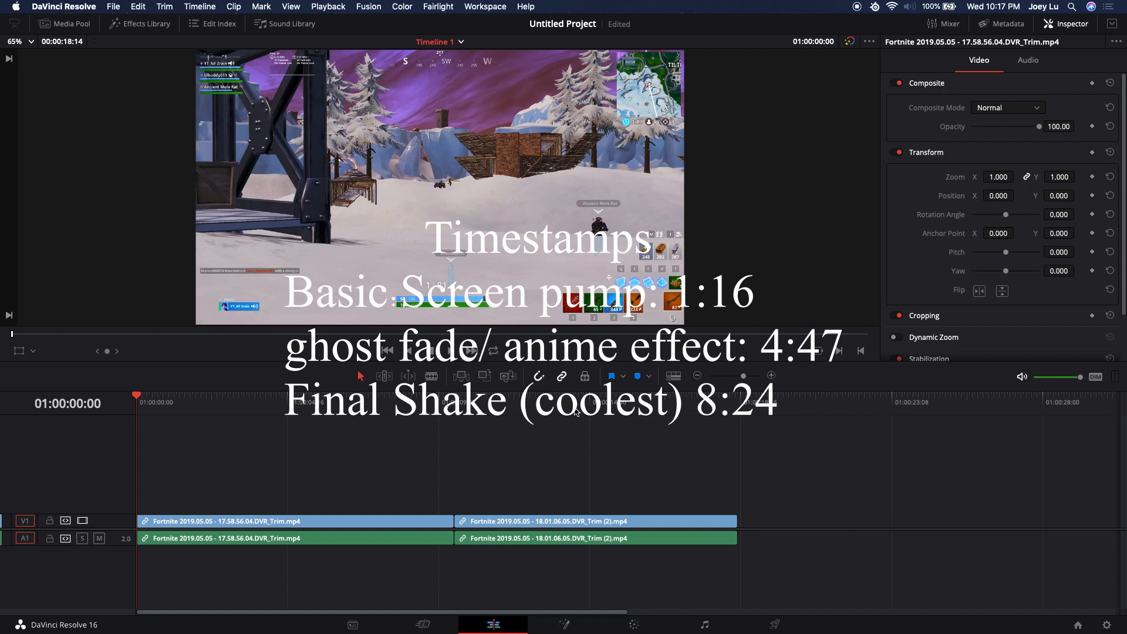
pyautogui.moveTo(343, 428)
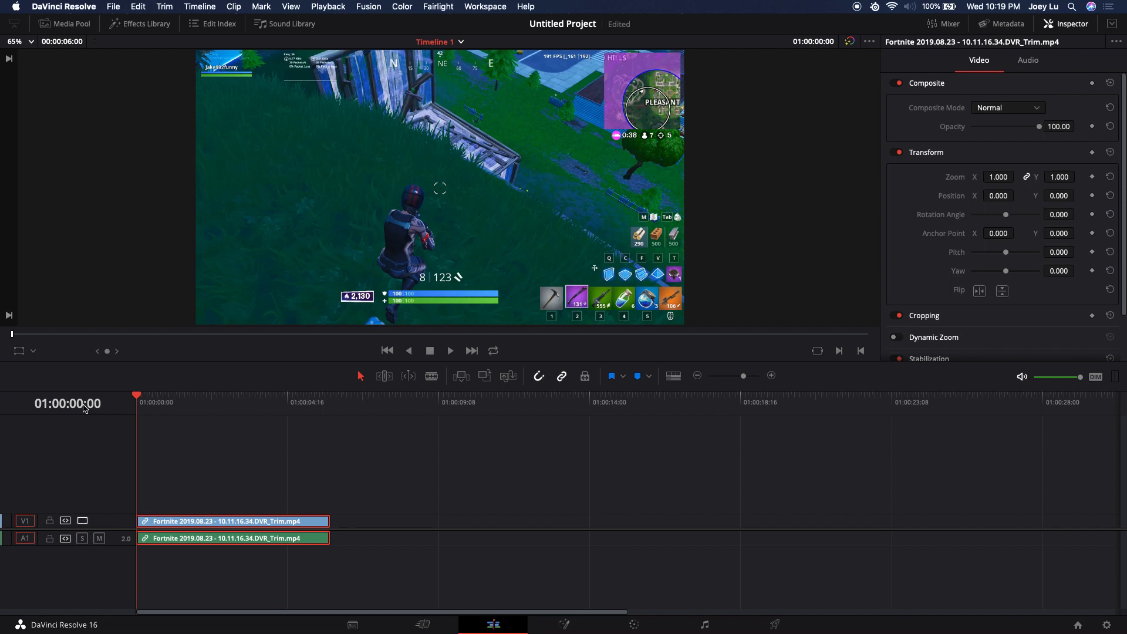
# - Unlink and delete the clip's audio, then park the playhead at 01:00:03:16
pyautogui.rightClick(231, 522)
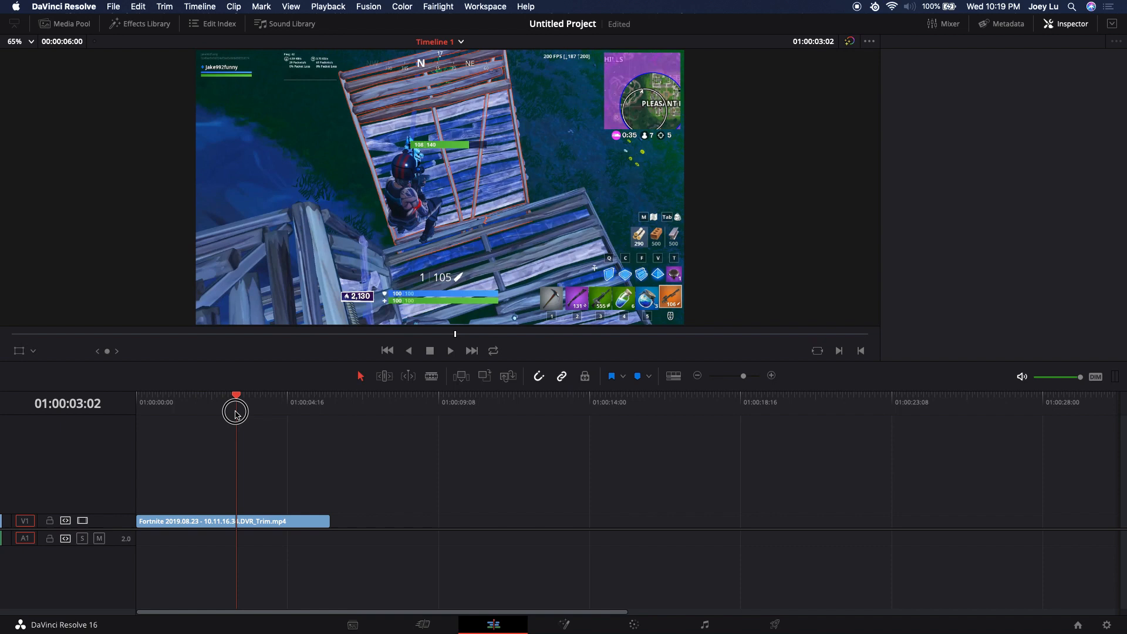
pyautogui.click(1067, 24)
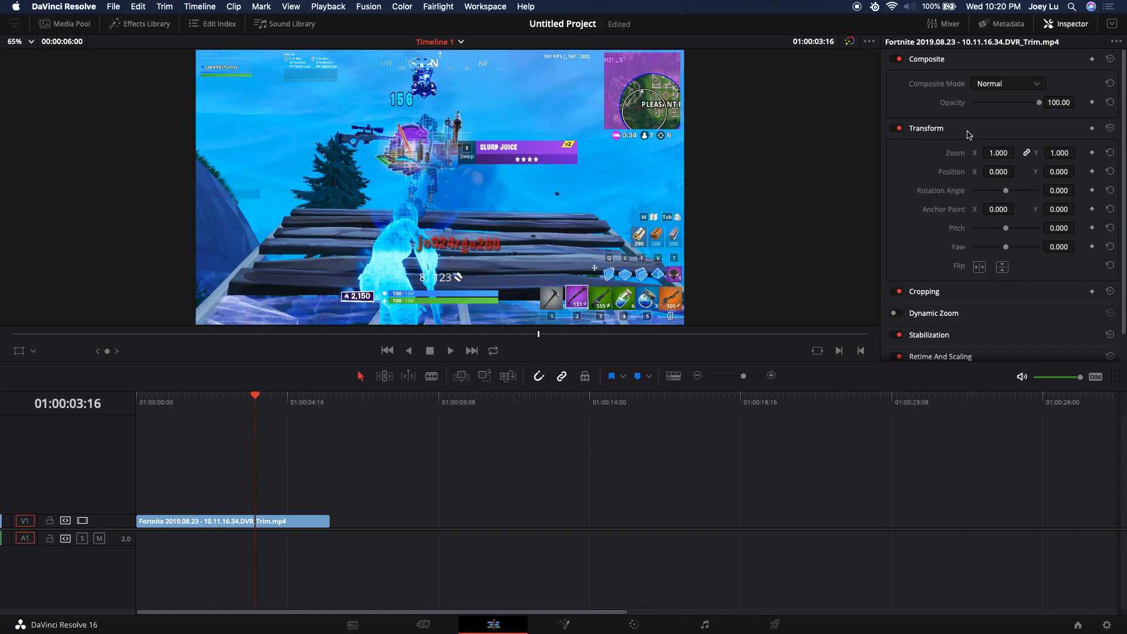
pyautogui.moveTo(958, 149)
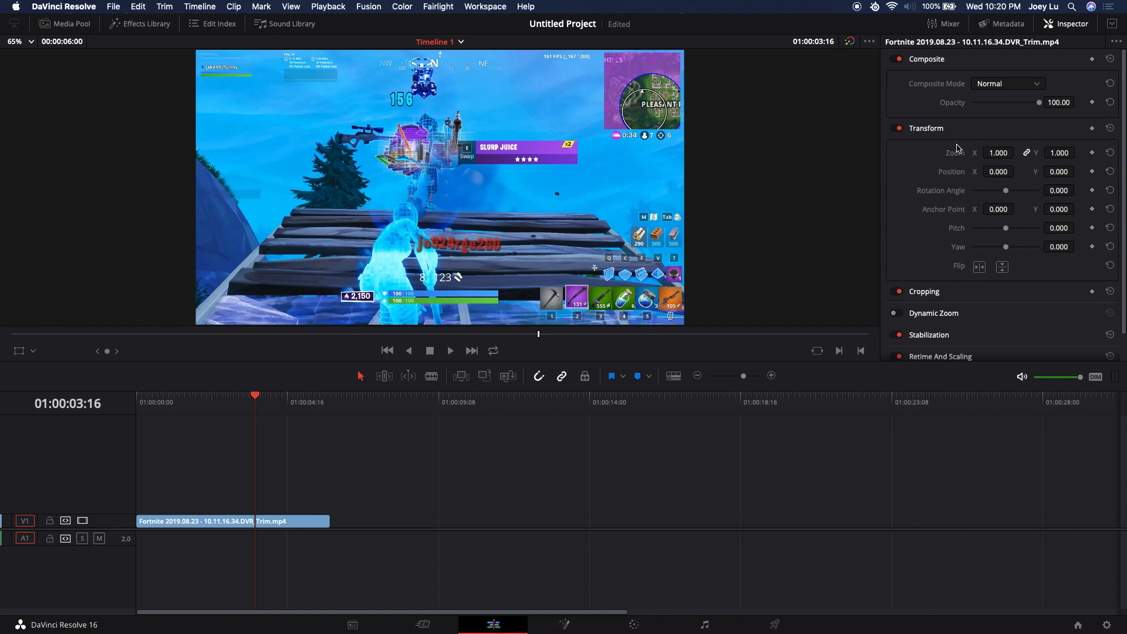
pyautogui.moveTo(1077, 151)
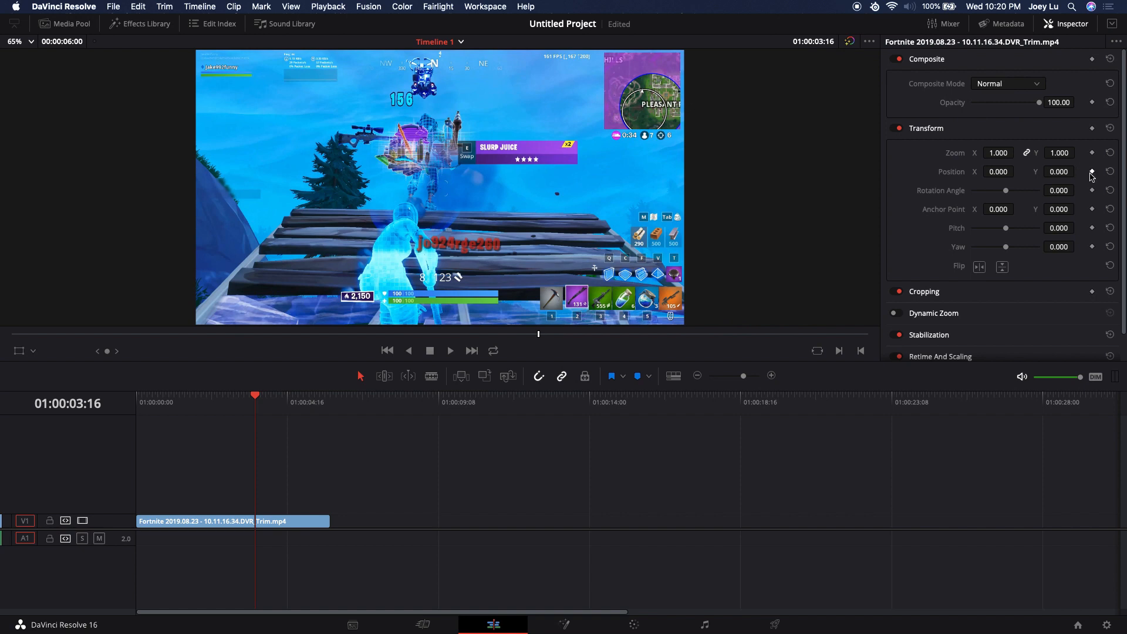
pyautogui.moveTo(1095, 164)
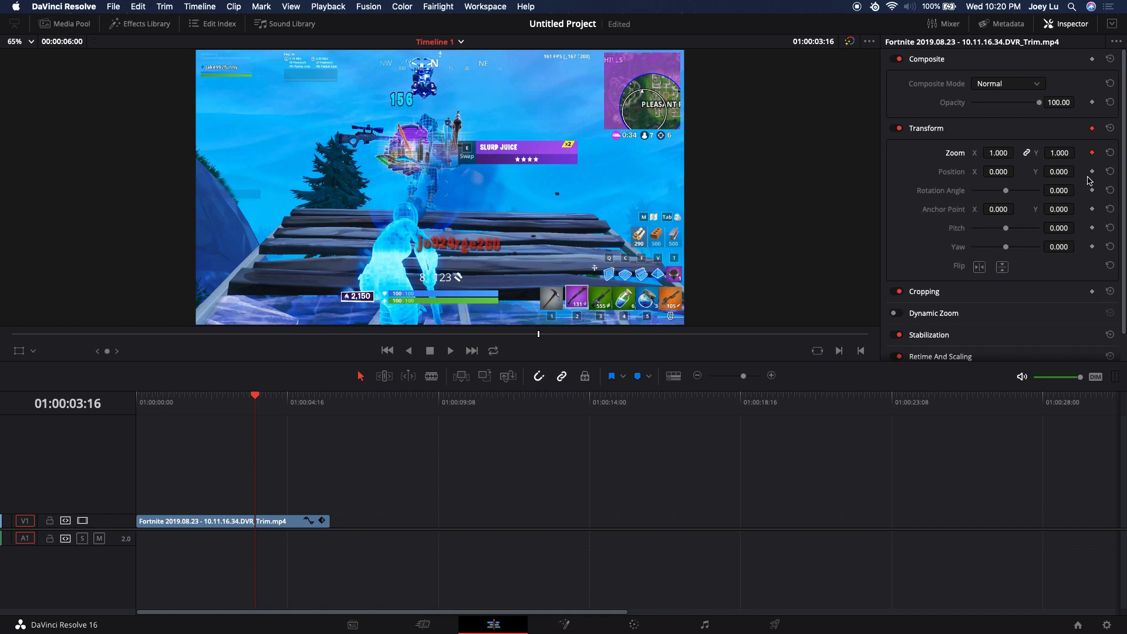
# - Keyframe Zoom at 1.000 near 3:13, raise it to 1.070 at 3:16, and preview
pyautogui.press('left')
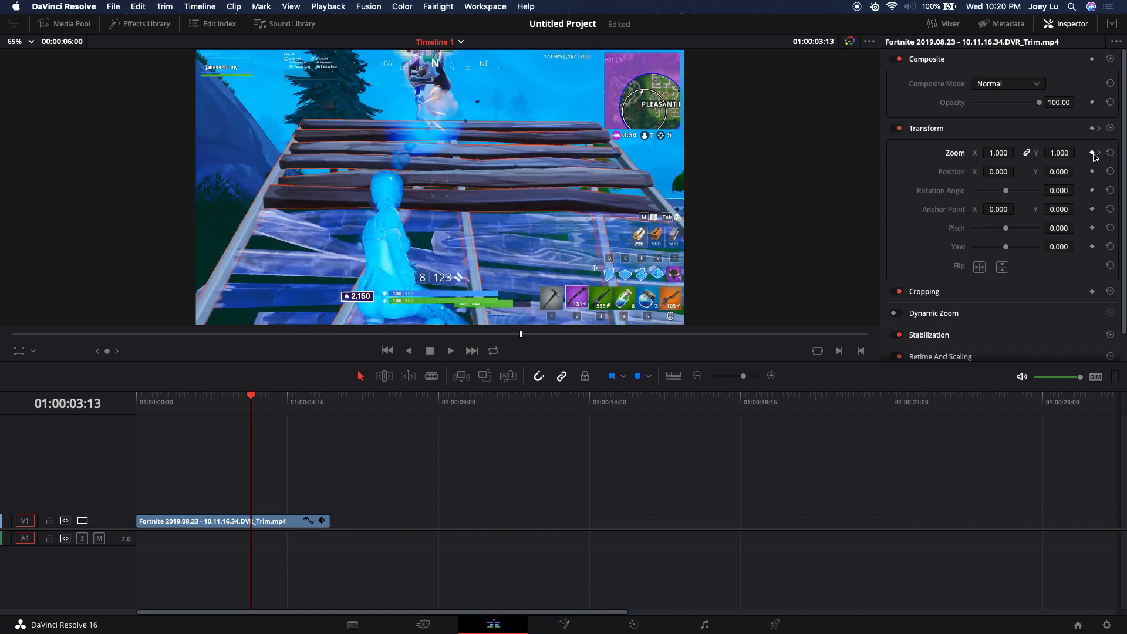
pyautogui.moveTo(592, 30)
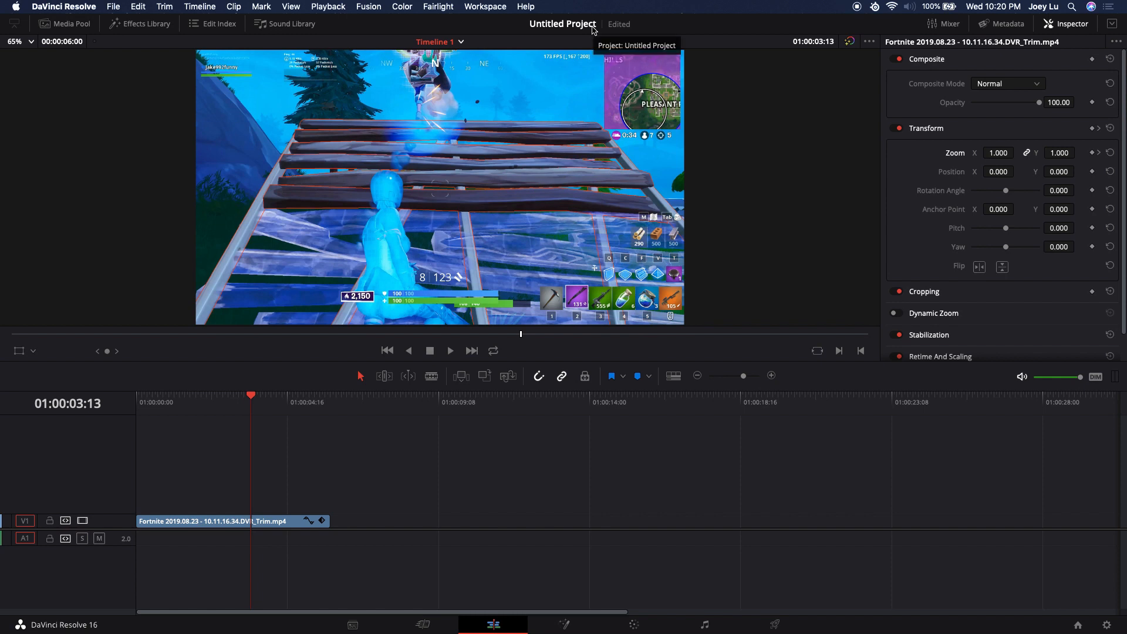
pyautogui.moveTo(823, 52)
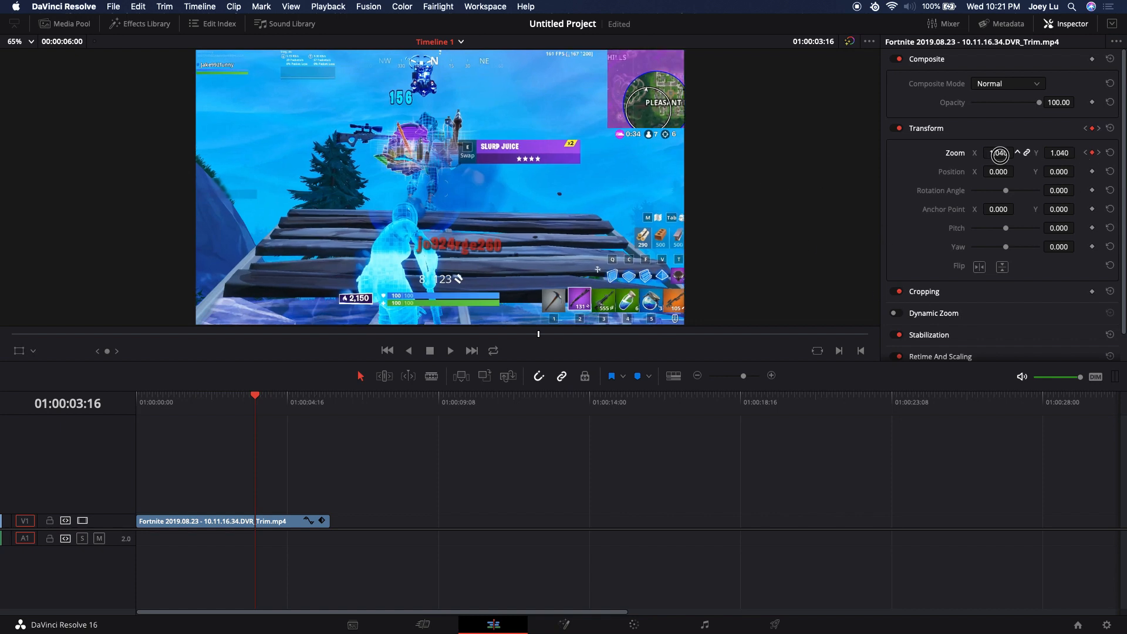
pyautogui.write('1.070')
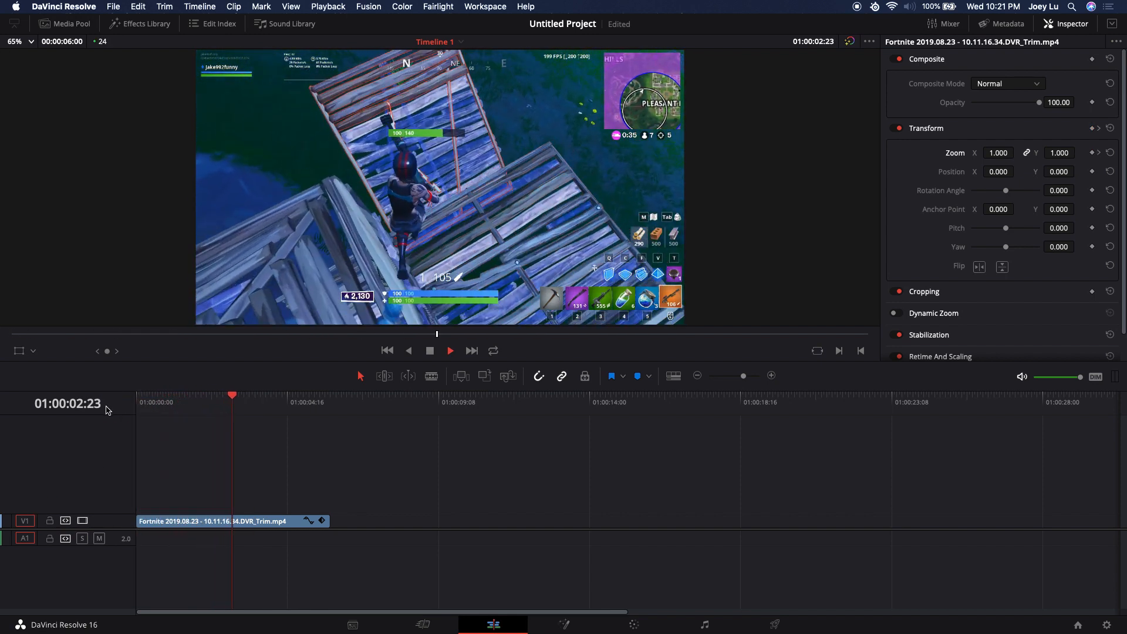
pyautogui.click(288, 395)
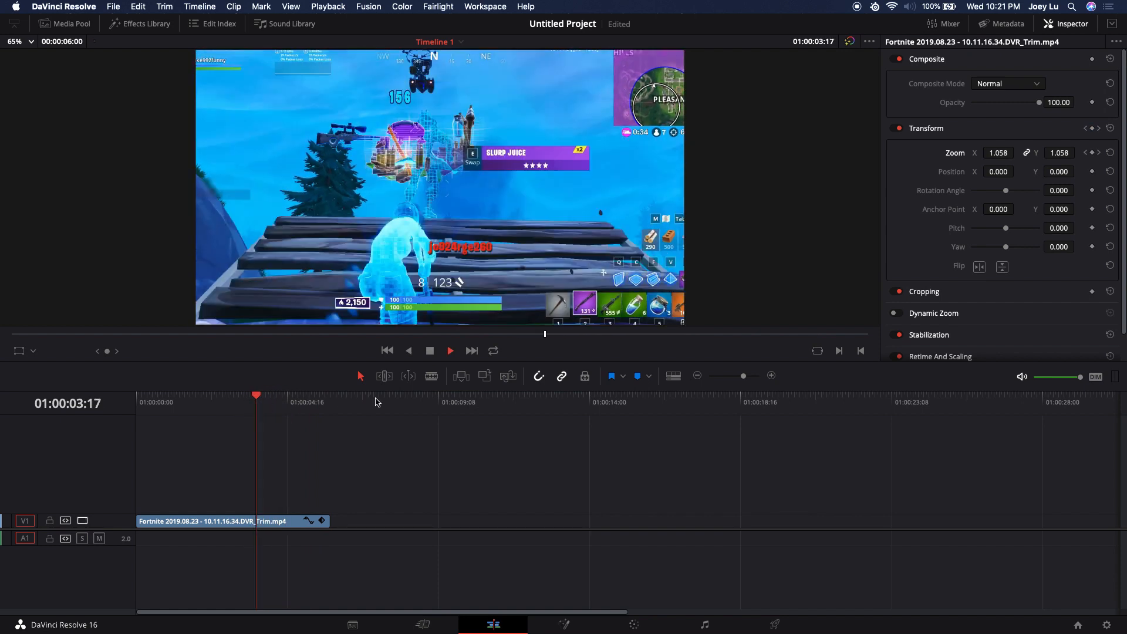
pyautogui.click(1109, 152)
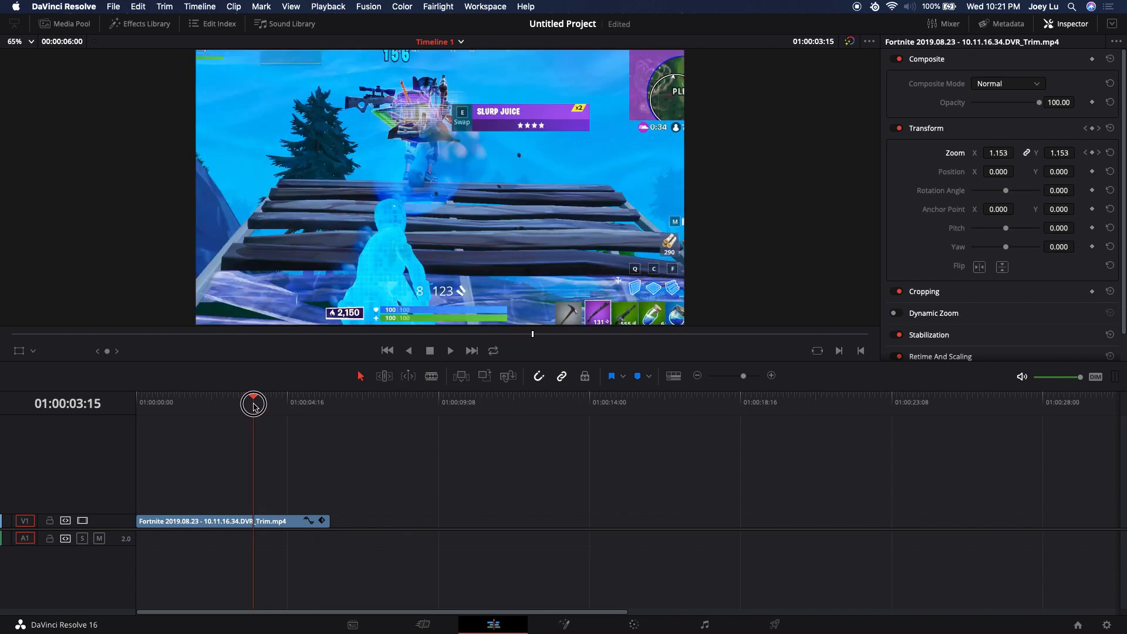
# - Step between Zoom keyframes and set Zoom 1.23 at 3:16 and 3:22
pyautogui.click(1096, 153)
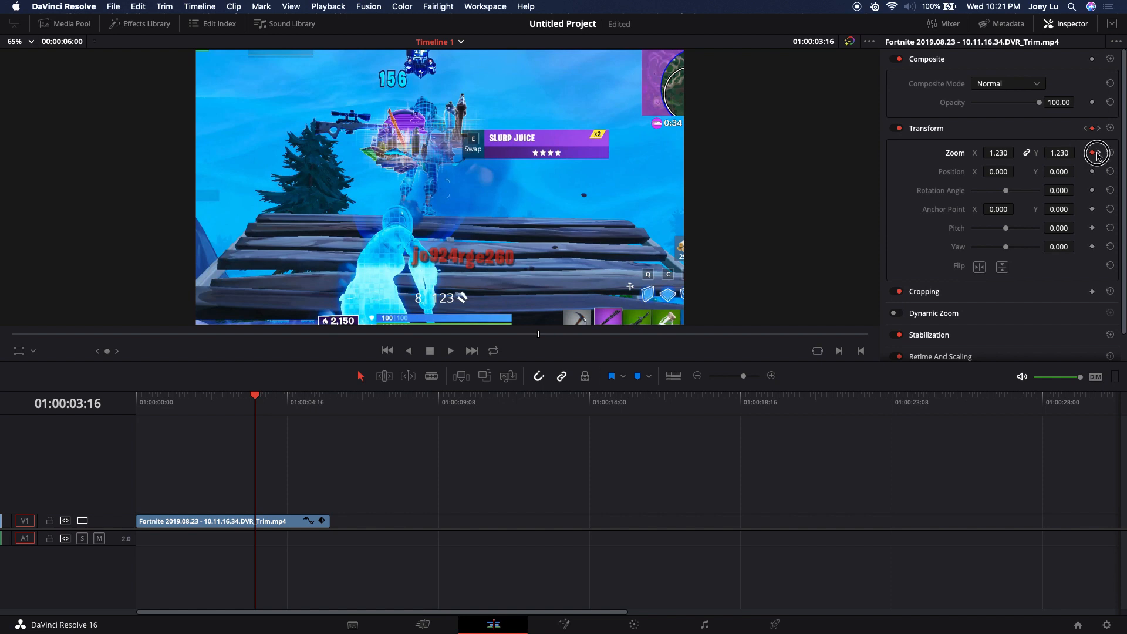
pyautogui.click(1110, 153)
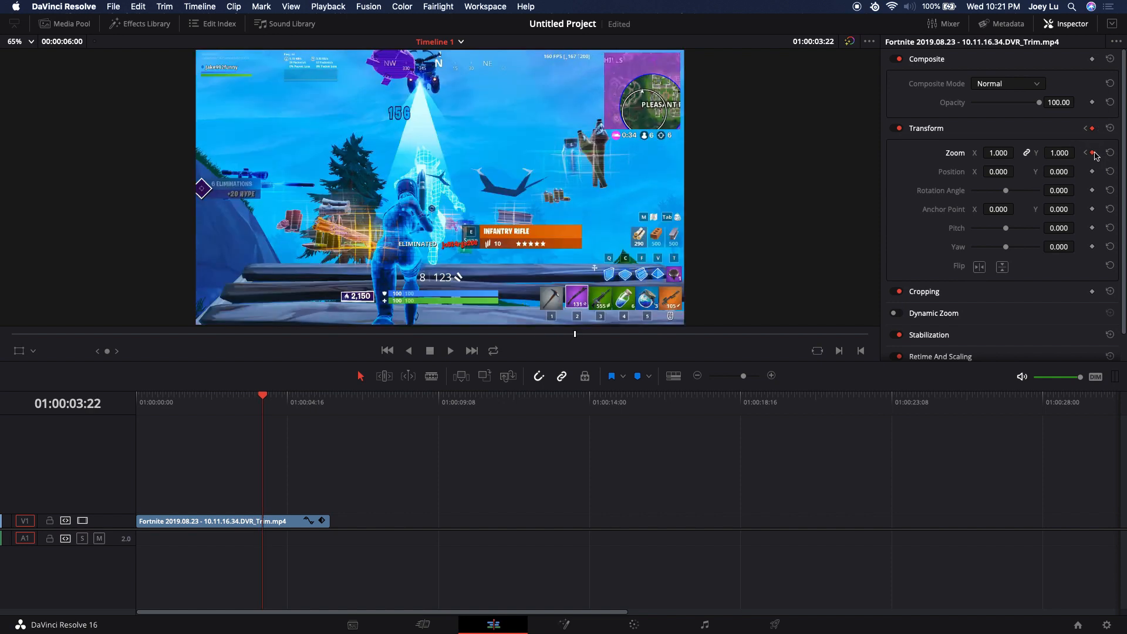
pyautogui.click(1091, 150)
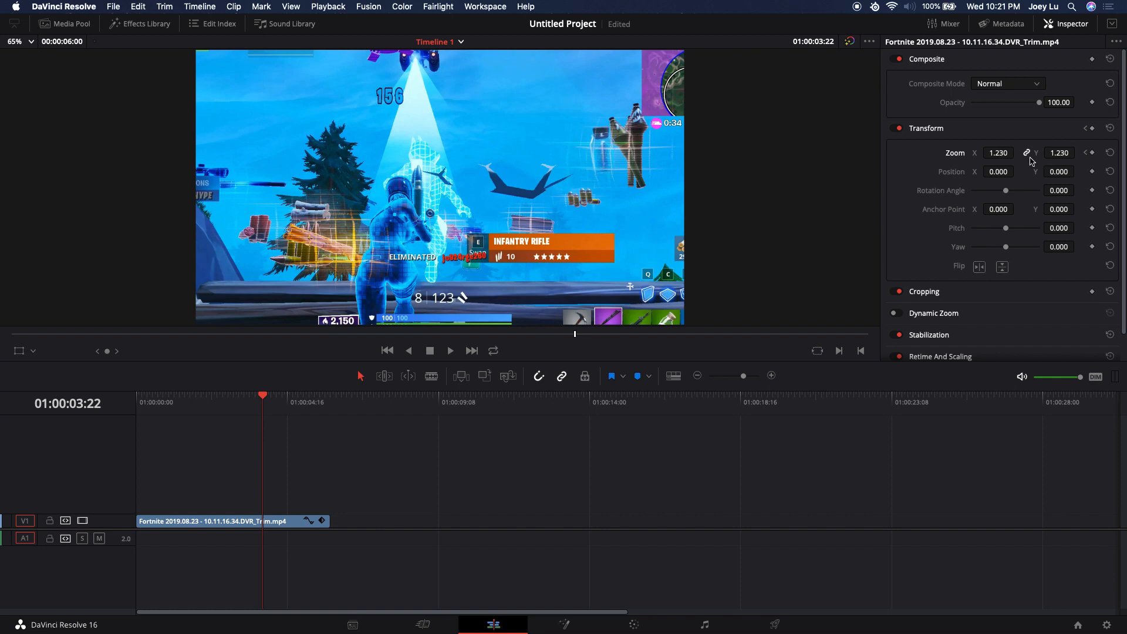
pyautogui.moveTo(971, 212)
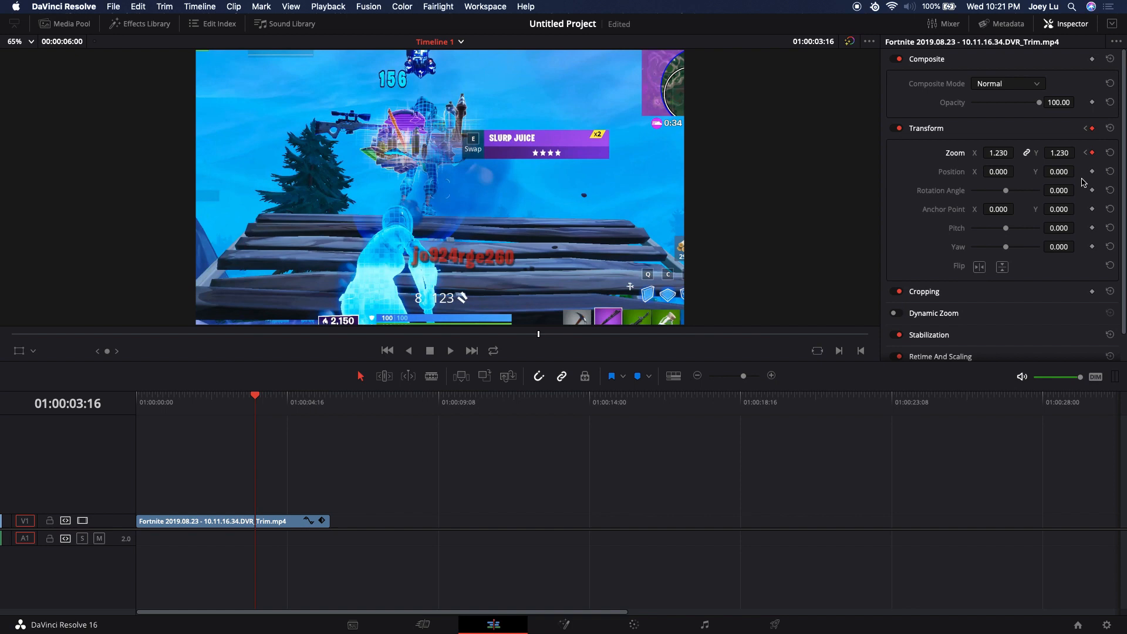
pyautogui.moveTo(1057, 241)
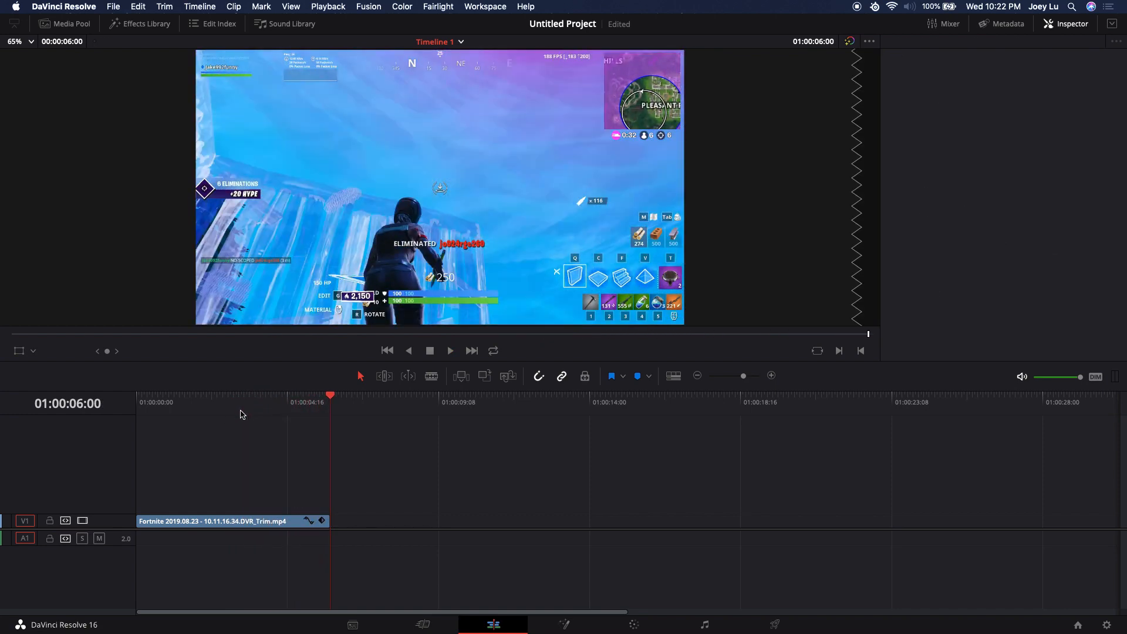
# - Return to the 3:16 zoom peak and add a Rotation Angle keyframe
pyautogui.click(254, 395)
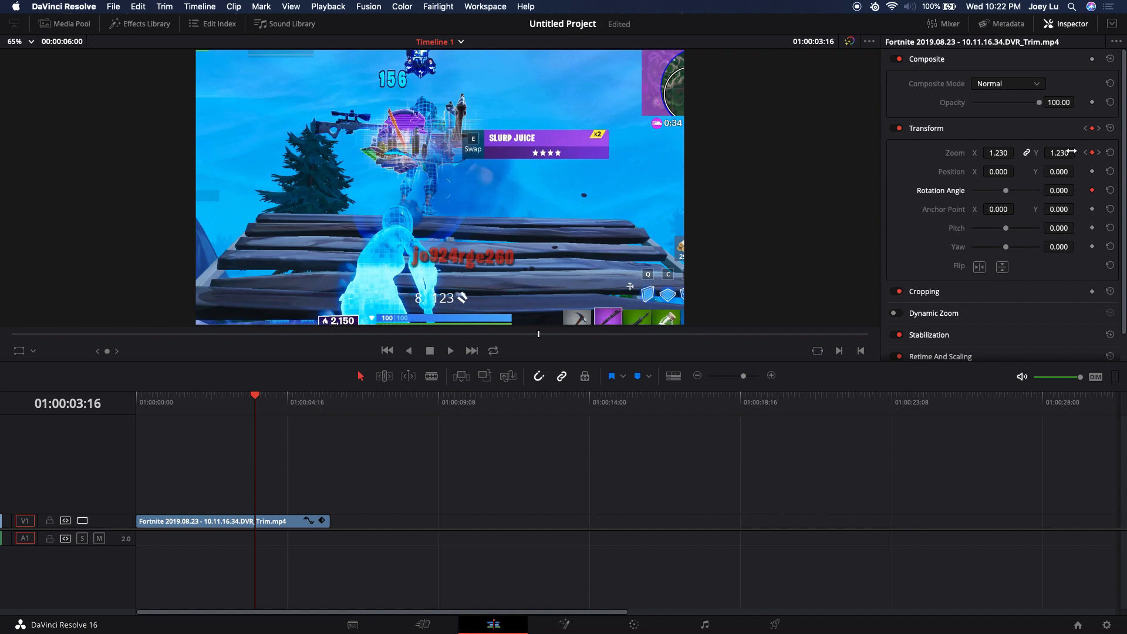
pyautogui.click(1111, 153)
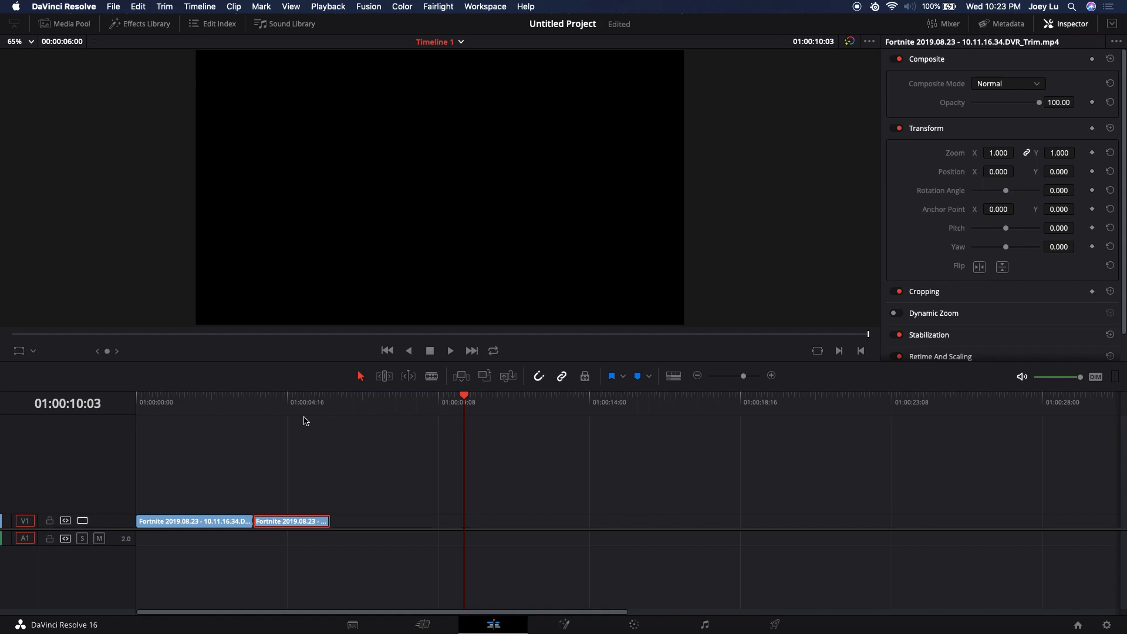
# - Duplicate the second clip onto V2 at opacity 20 and add a Zoom keyframe
pyautogui.click(286, 401)
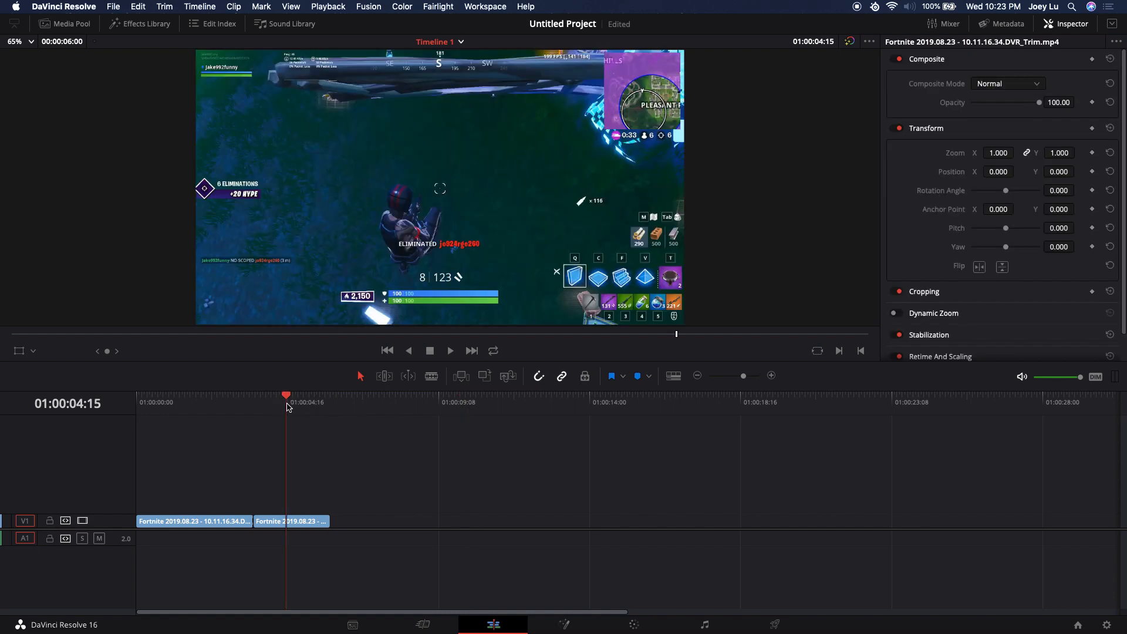
pyautogui.moveTo(271, 401)
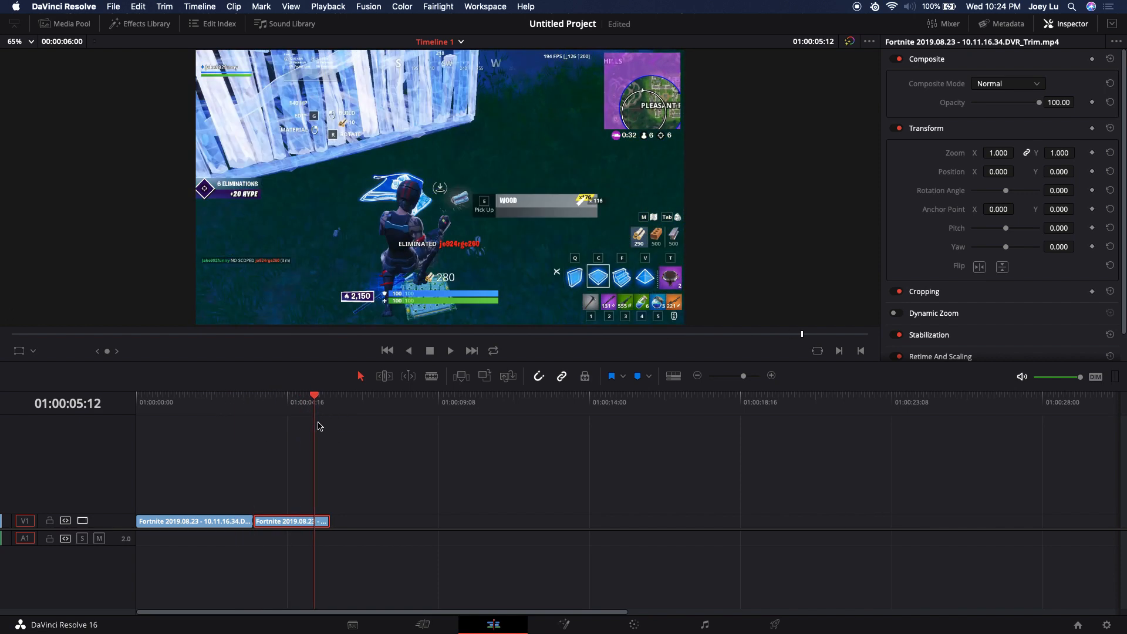
pyautogui.moveTo(314, 403)
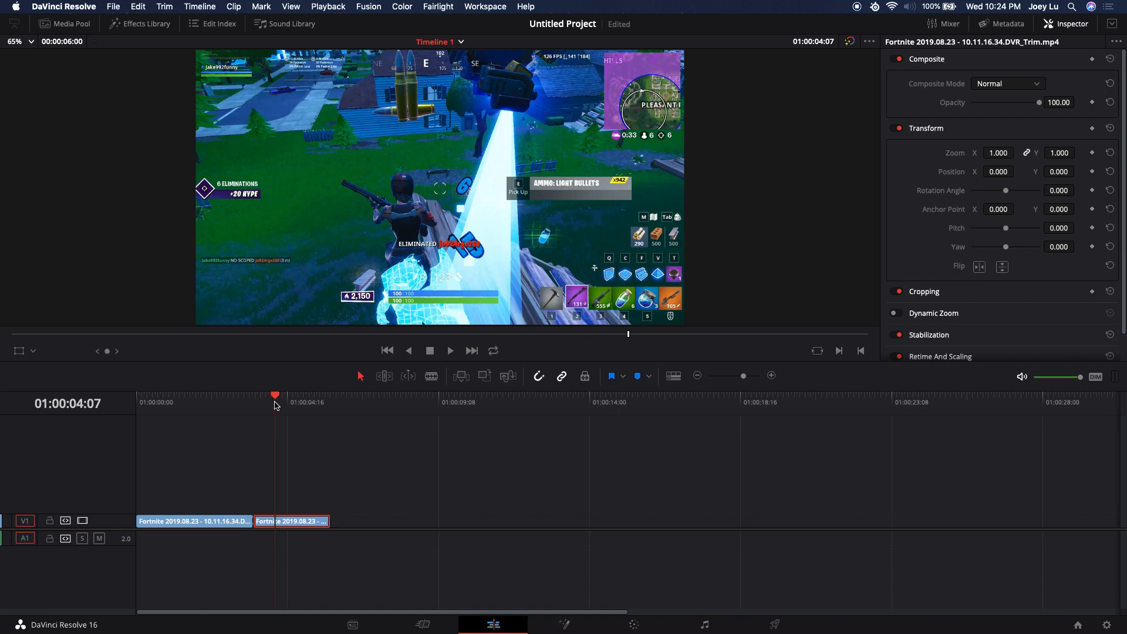
pyautogui.moveTo(300, 490)
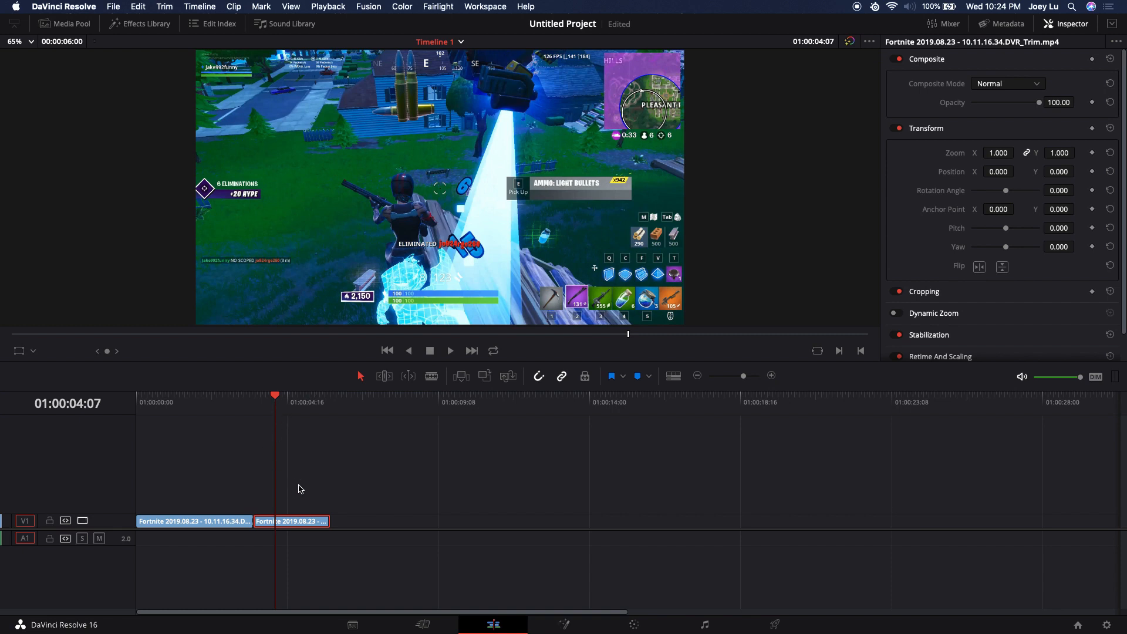
pyautogui.moveTo(293, 490)
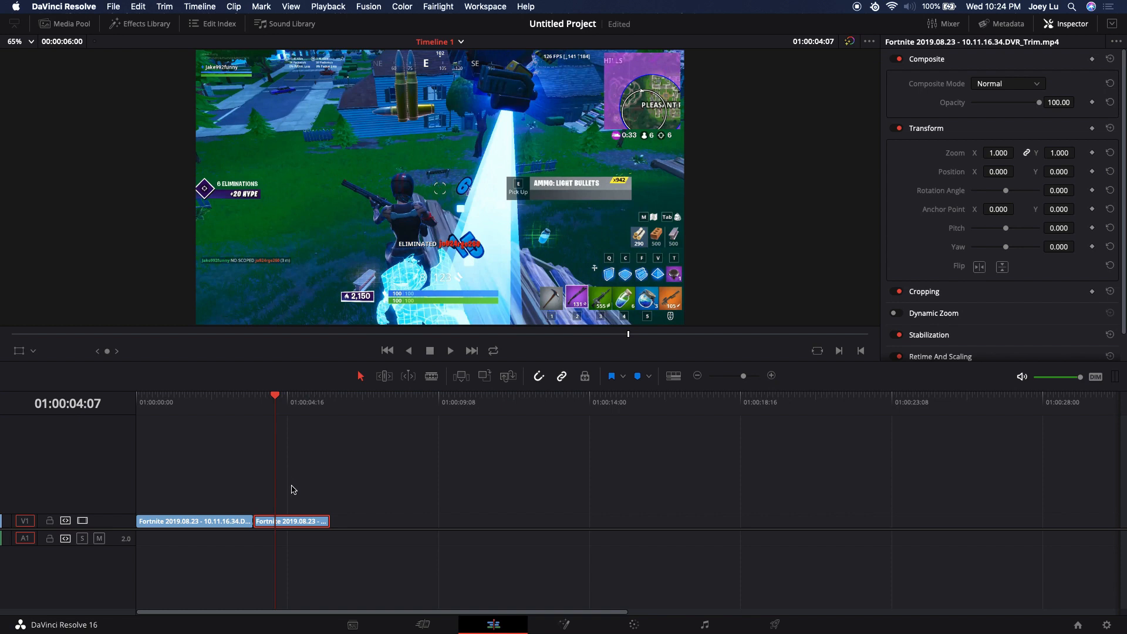
pyautogui.moveTo(292, 523)
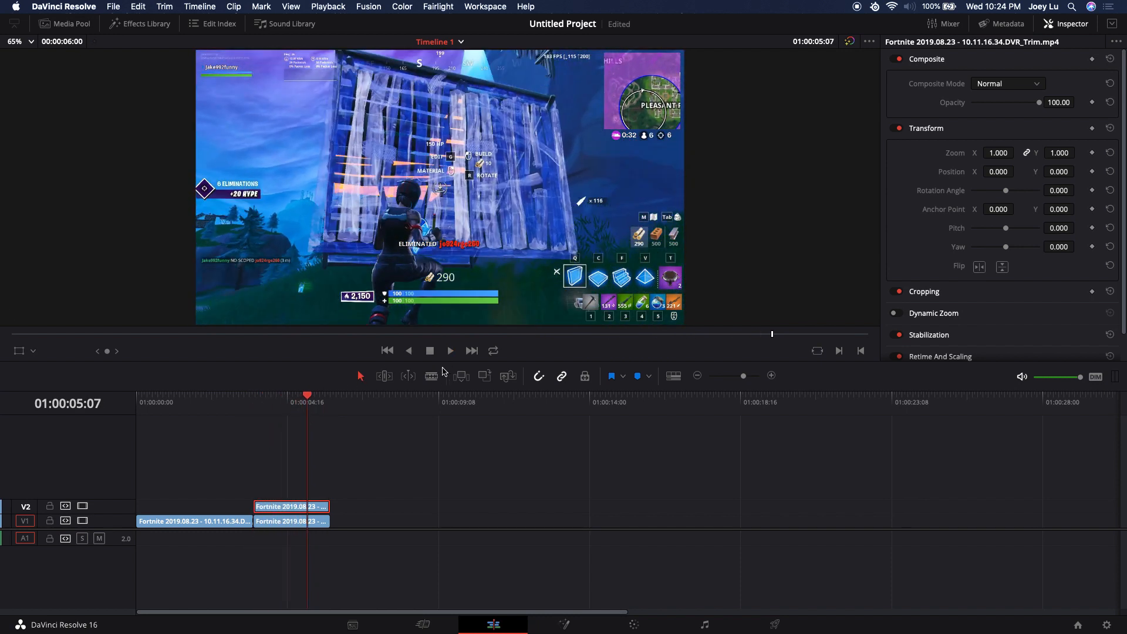
pyautogui.moveTo(890, 166)
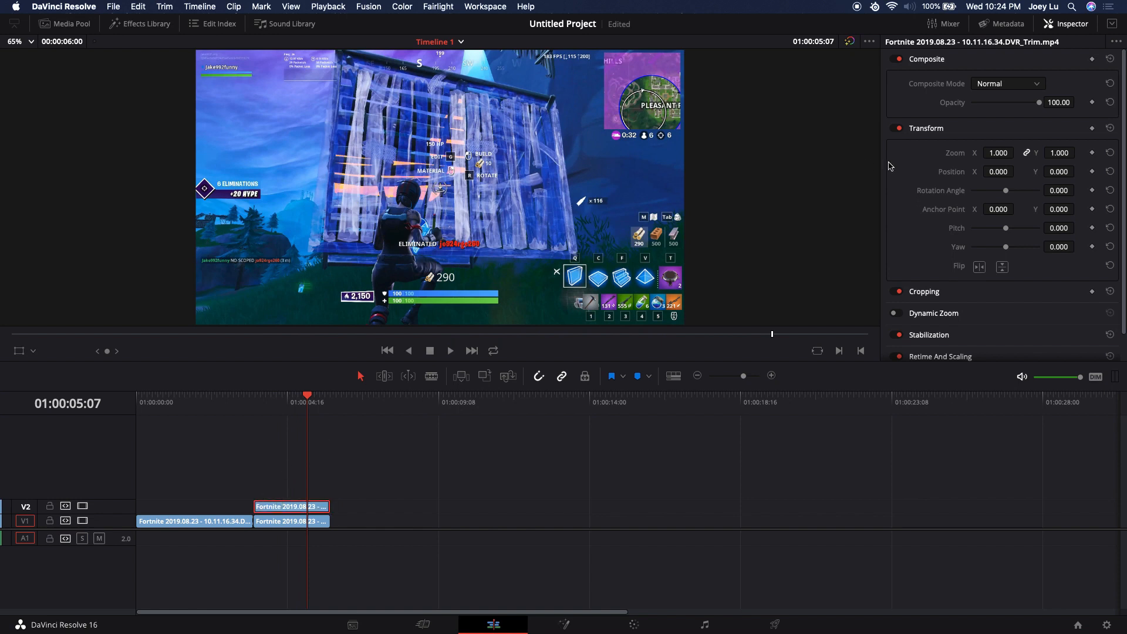
pyautogui.moveTo(1041, 107)
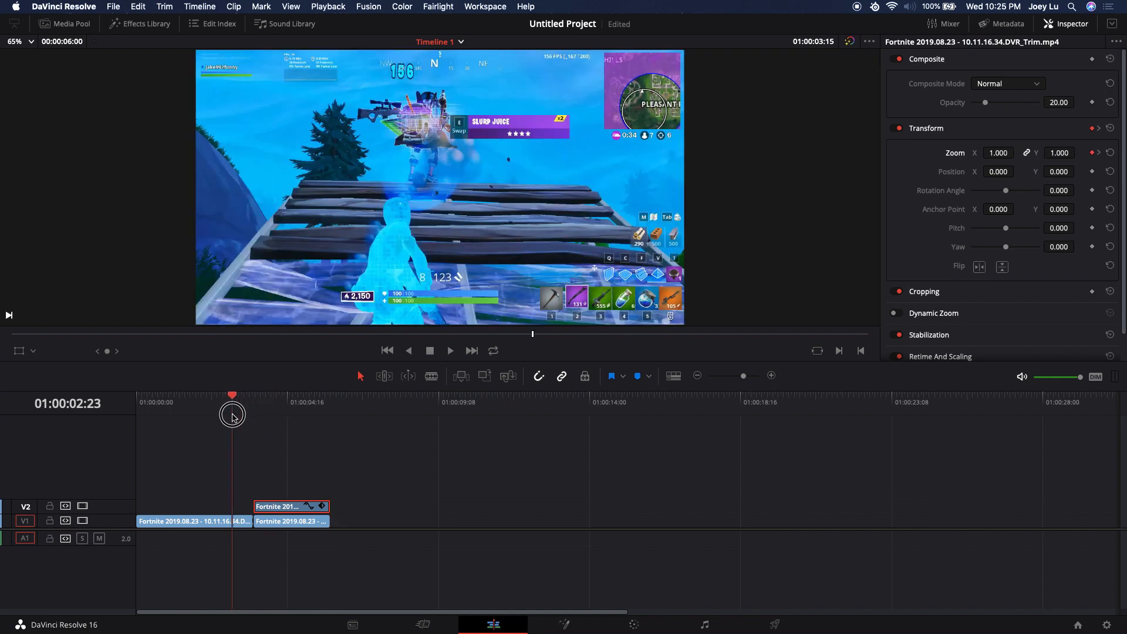
pyautogui.moveTo(233, 395); pyautogui.dragTo(222, 395)
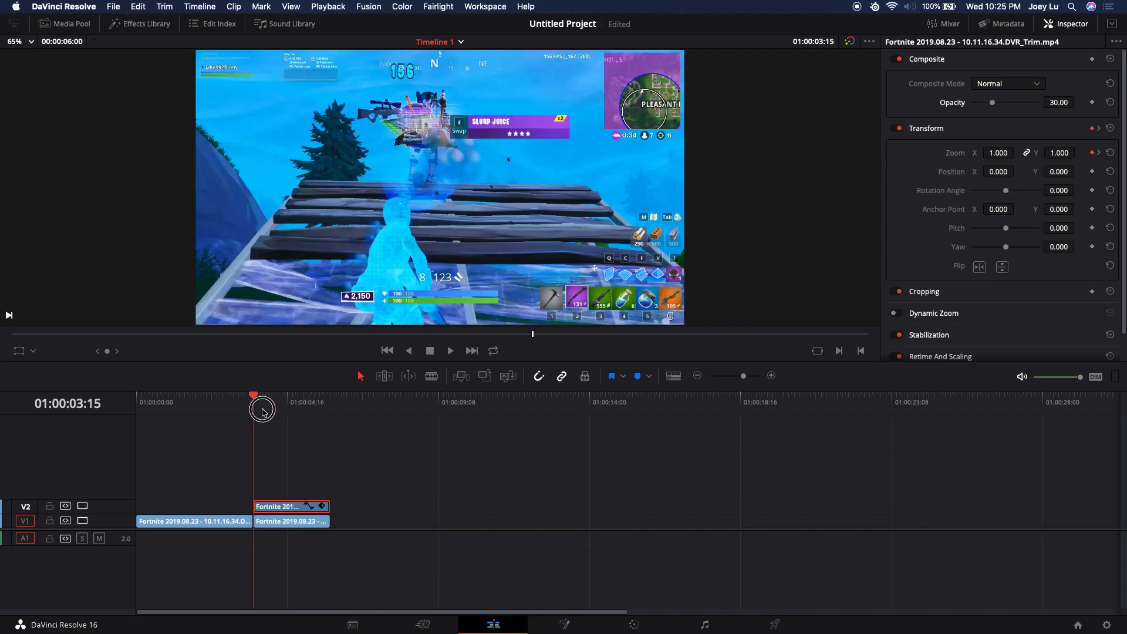
# - Set ghost opacity to 30 and move a bladed V1/V2 piece later on the timeline
pyautogui.moveTo(253, 395); pyautogui.dragTo(291, 395)
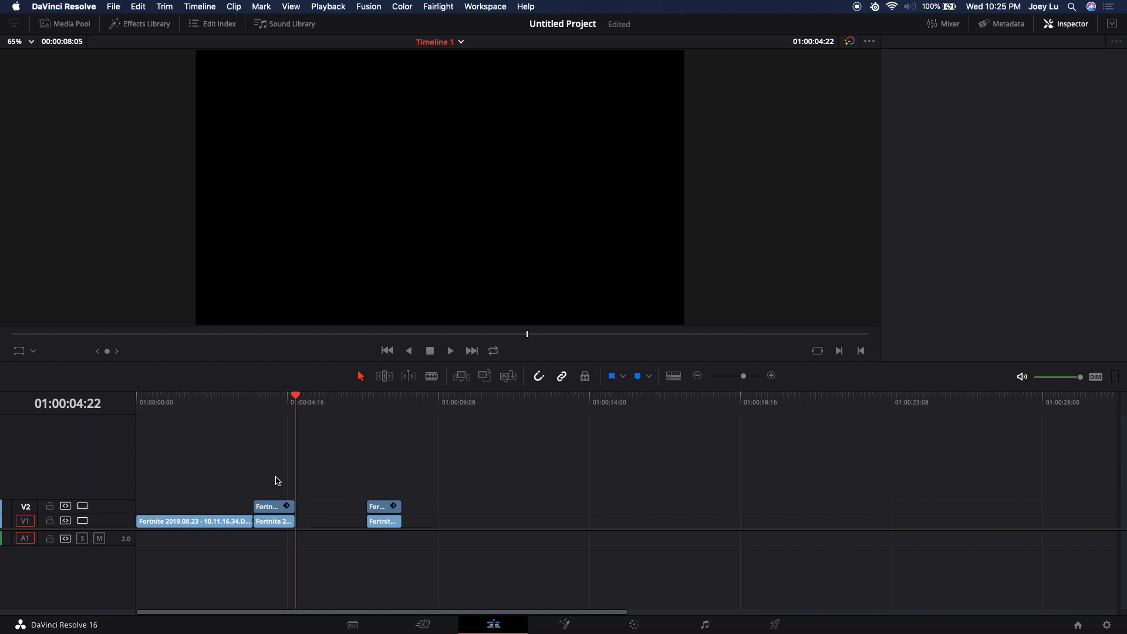
# - Select the V2 ghost clip and keyframe Zoom growing from 1.12 to 1.65
pyautogui.click(272, 506)
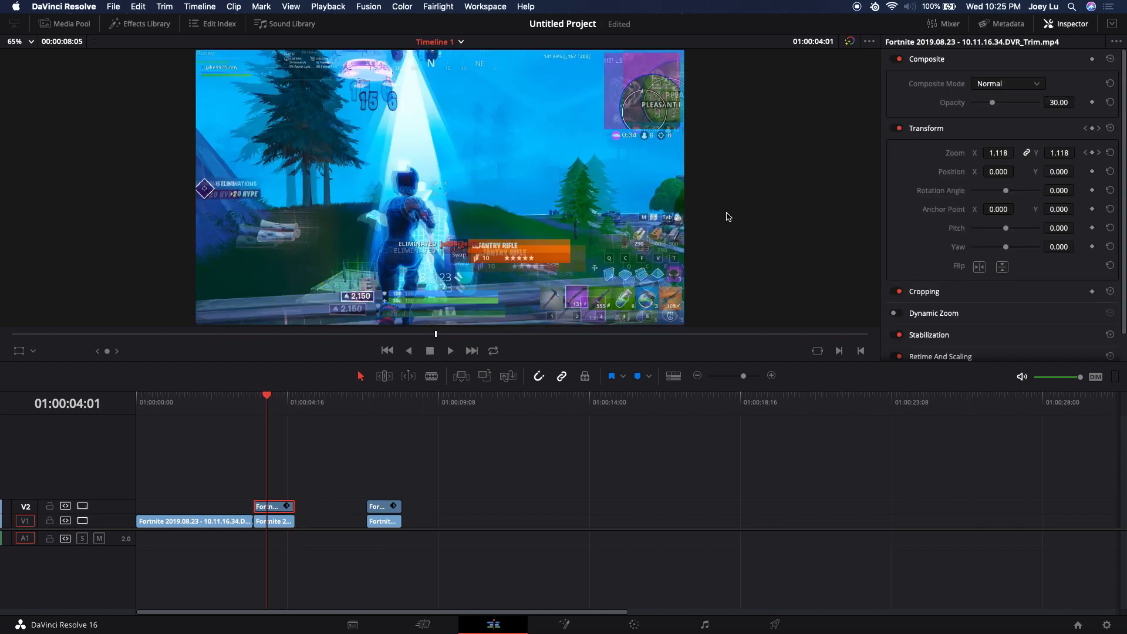
pyautogui.moveTo(1047, 137)
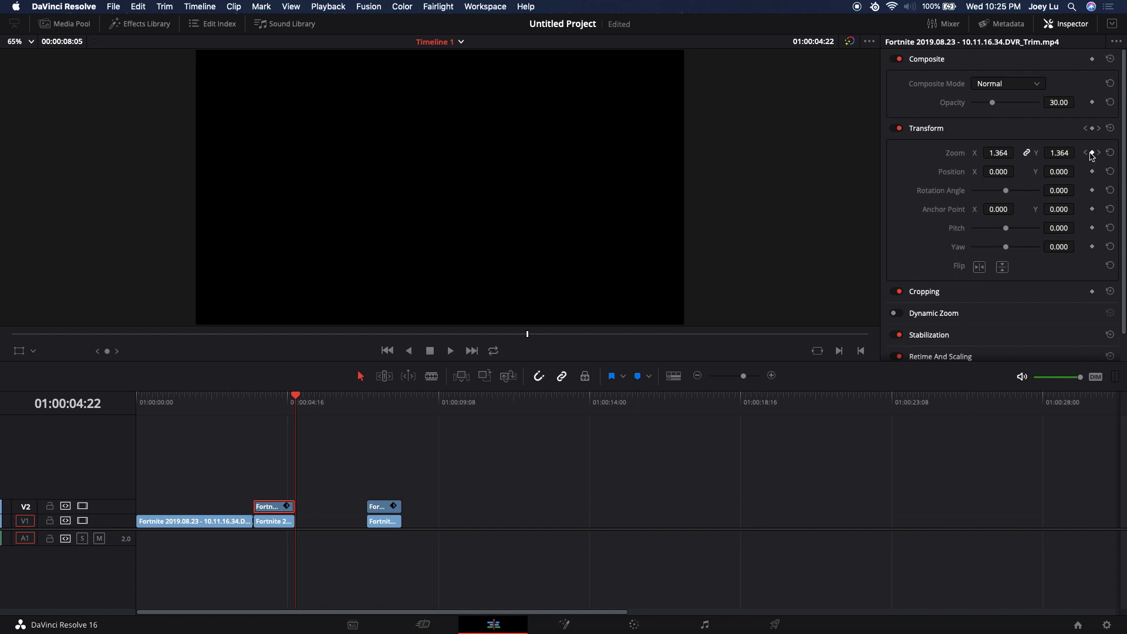
pyautogui.click(1000, 153)
pyautogui.write('1.650')
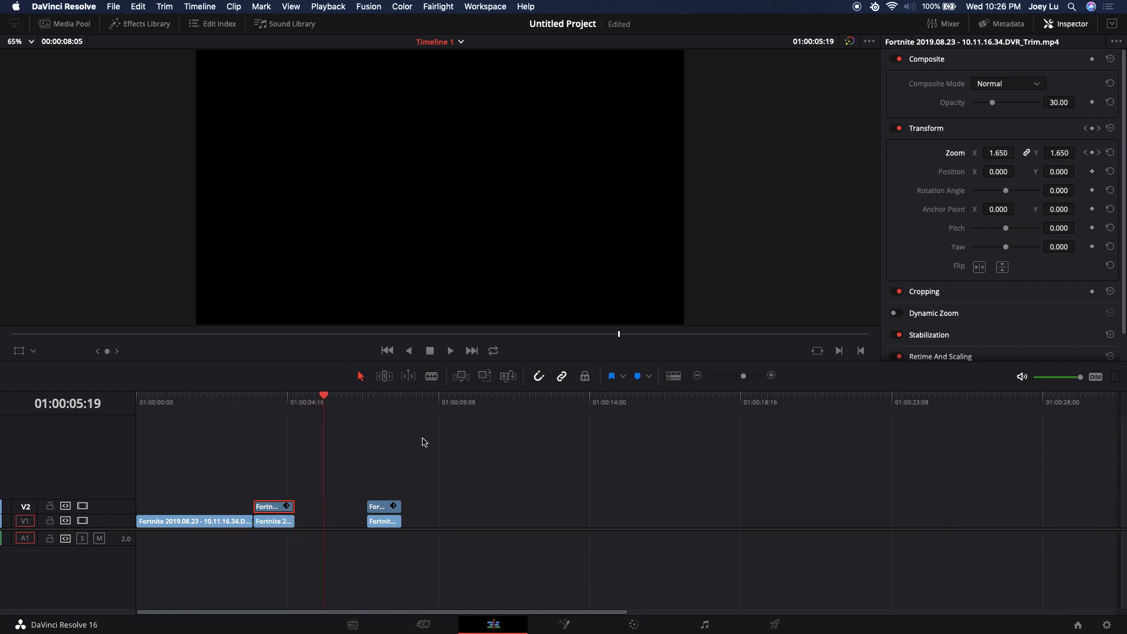
pyautogui.moveTo(433, 435)
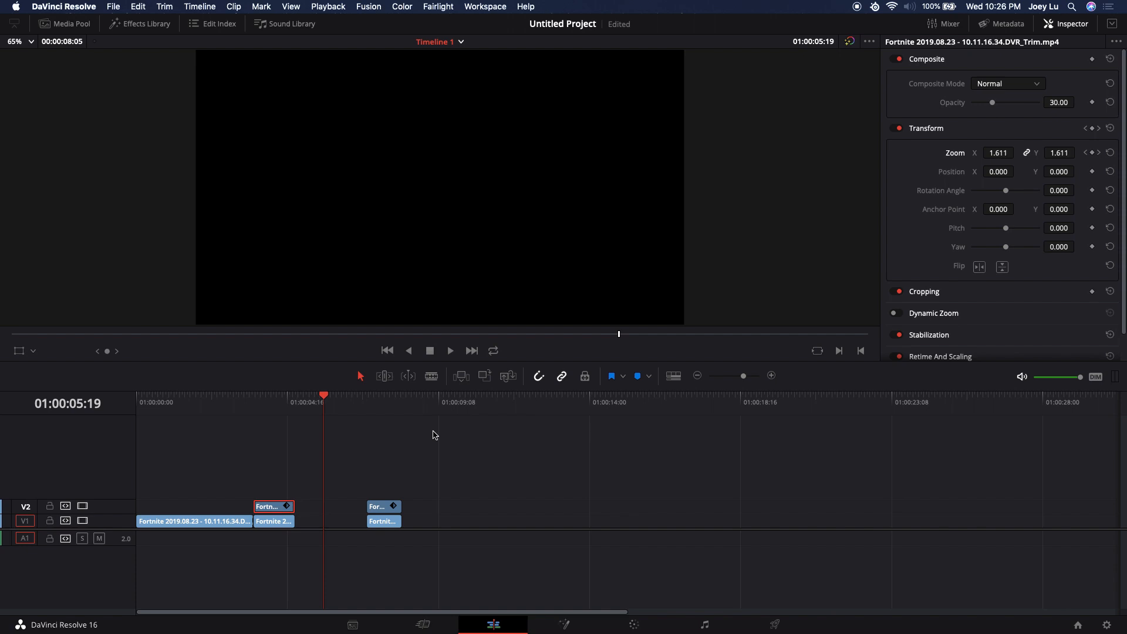
pyautogui.moveTo(444, 428)
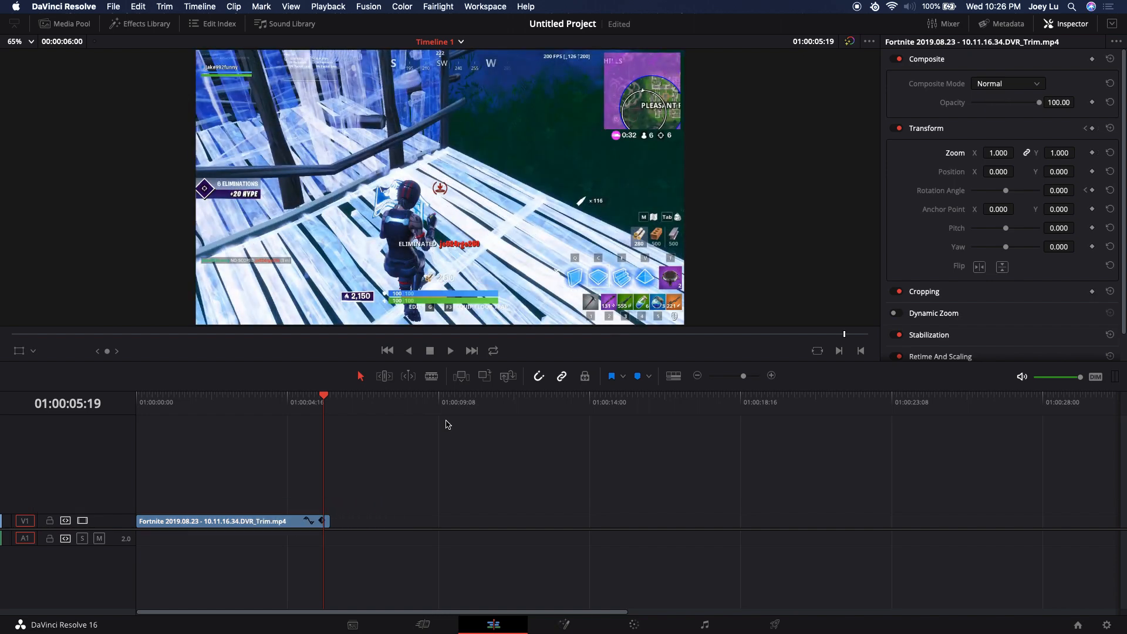
pyautogui.moveTo(1096, 164)
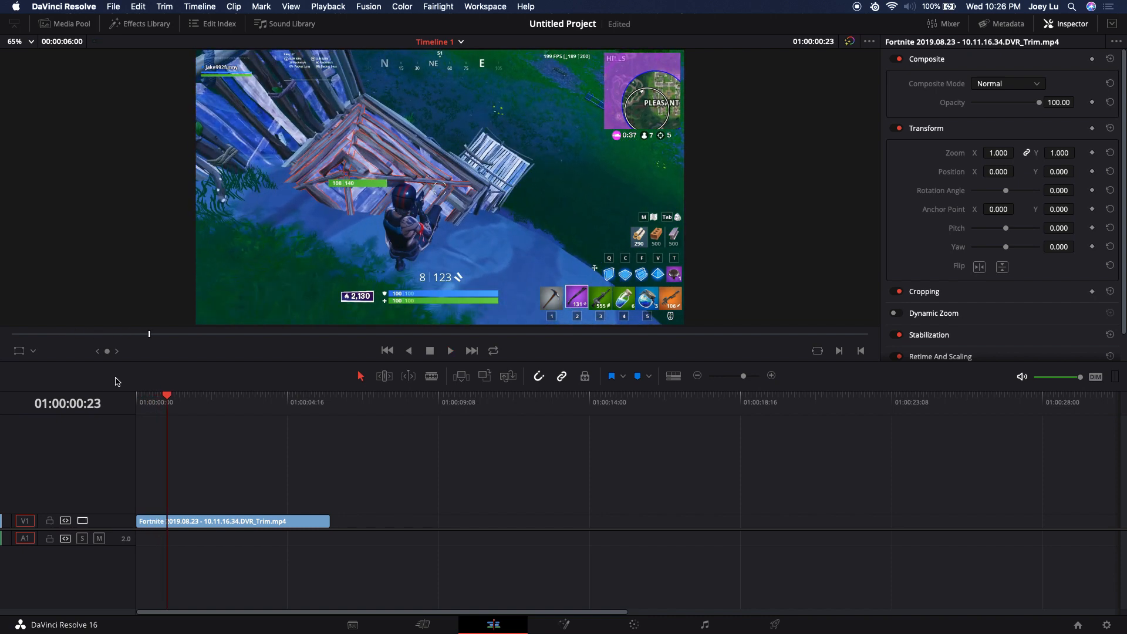
pyautogui.moveTo(141, 367)
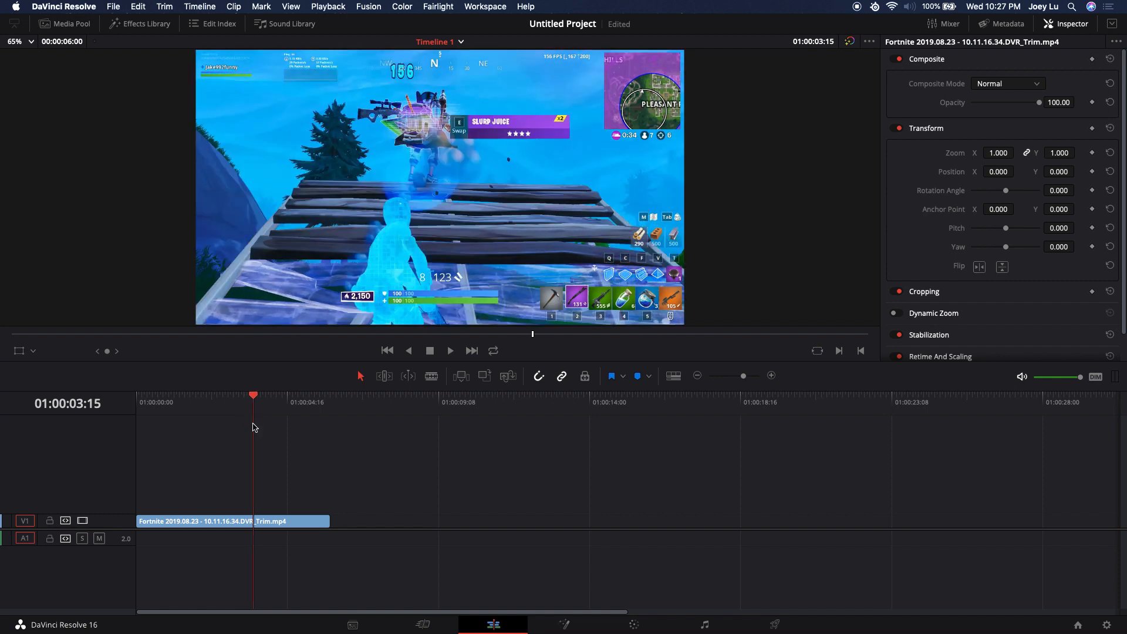
# - Blade the V1 clip at 01:00:03:15 and select the second piece
pyautogui.click(255, 521)
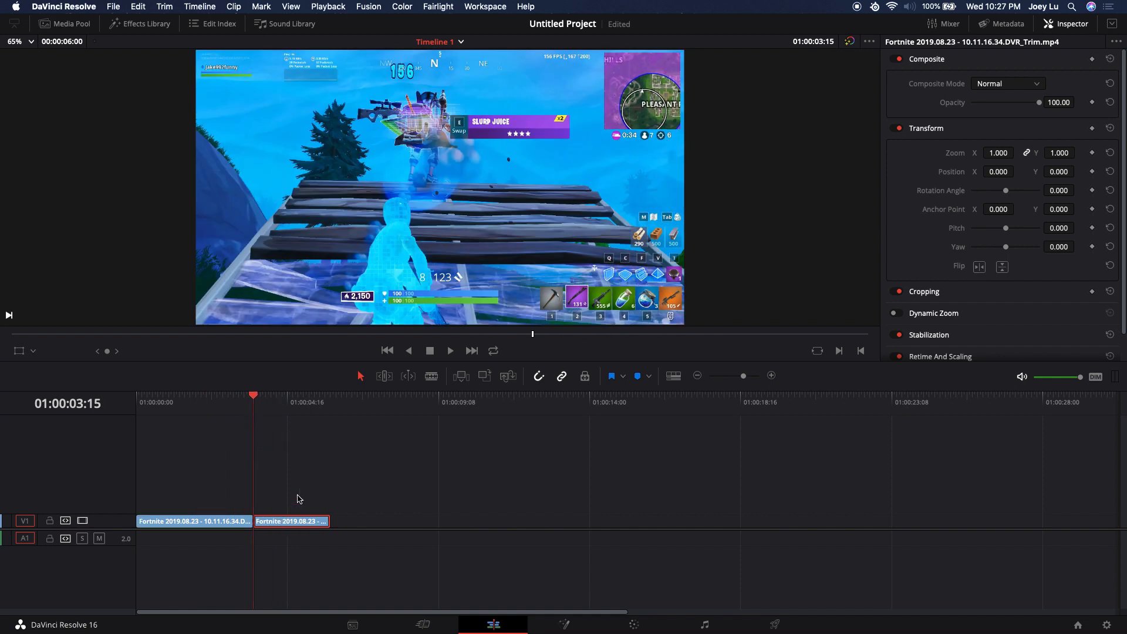
pyautogui.moveTo(148, 20)
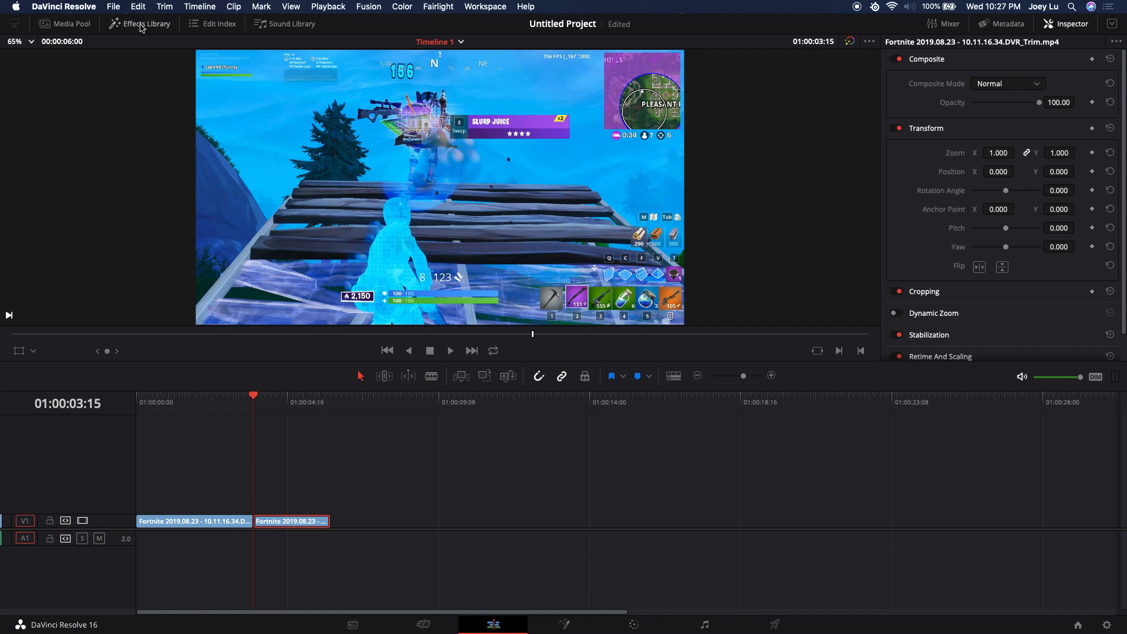
# - Search the OpenFX filters for 'shake' and apply Camera Shake to the second piece
pyautogui.click(146, 24)
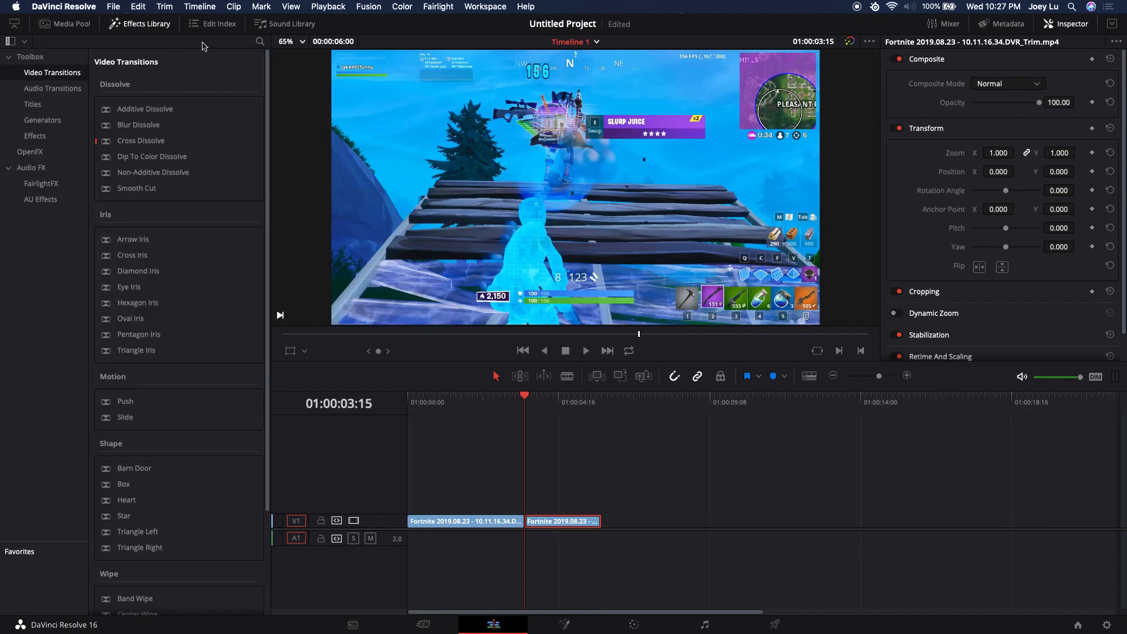
pyautogui.click(31, 152)
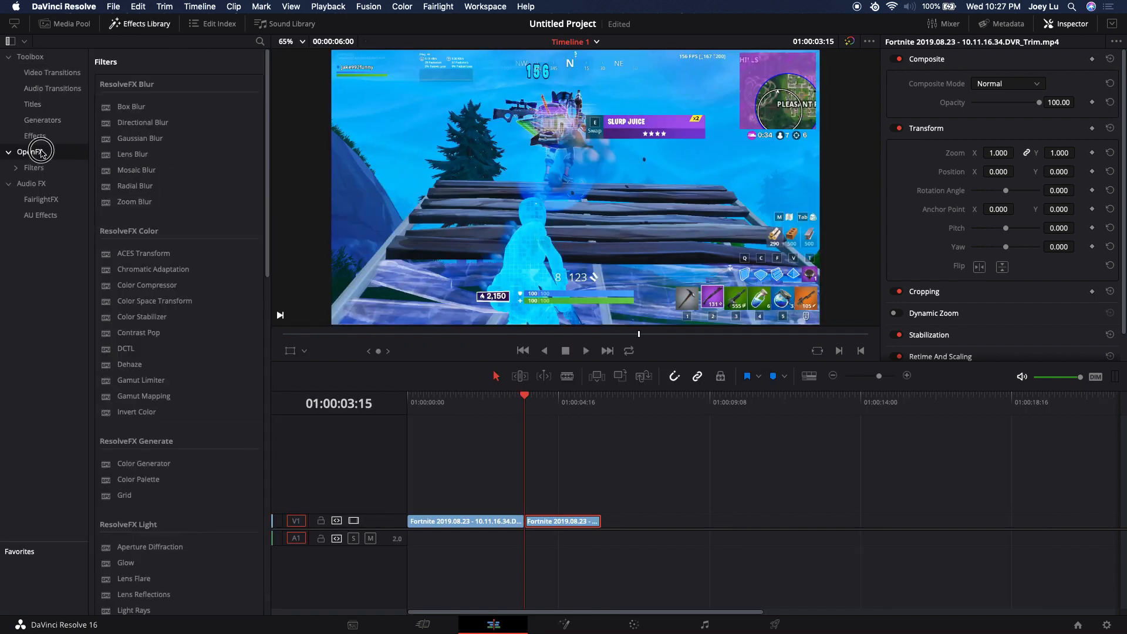
pyautogui.click(260, 41)
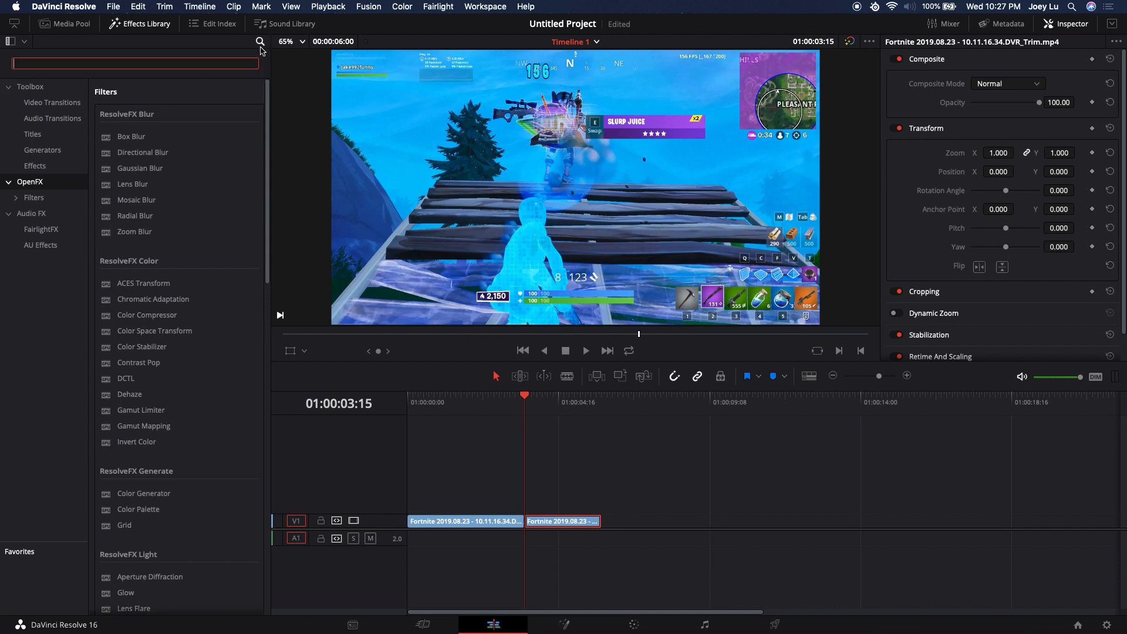
pyautogui.write('shake')
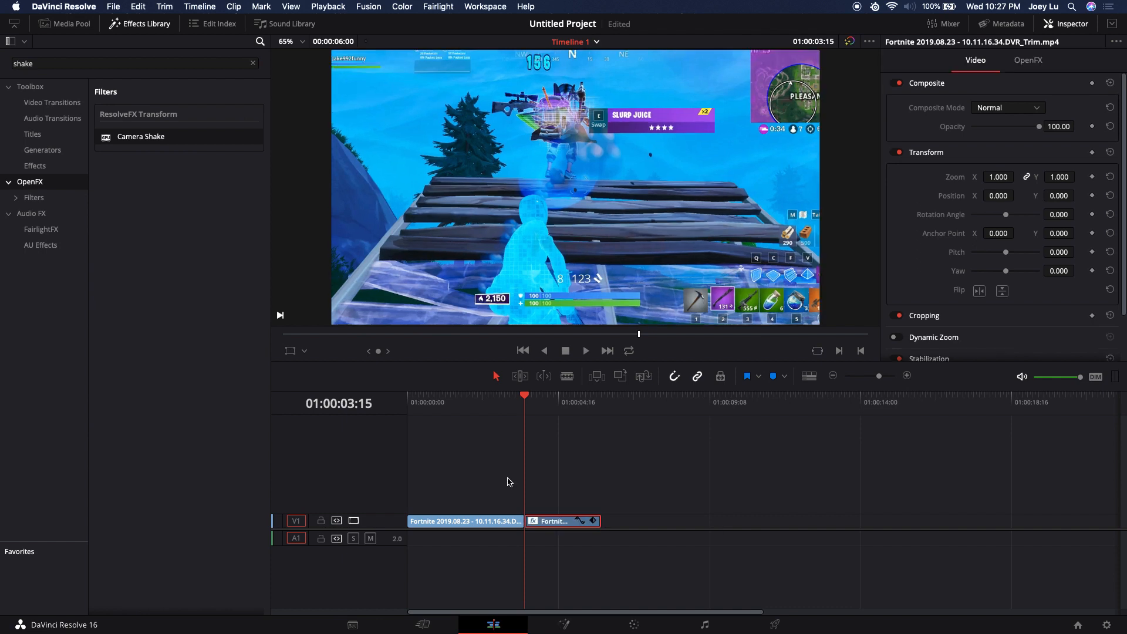
pyautogui.moveTo(544, 405)
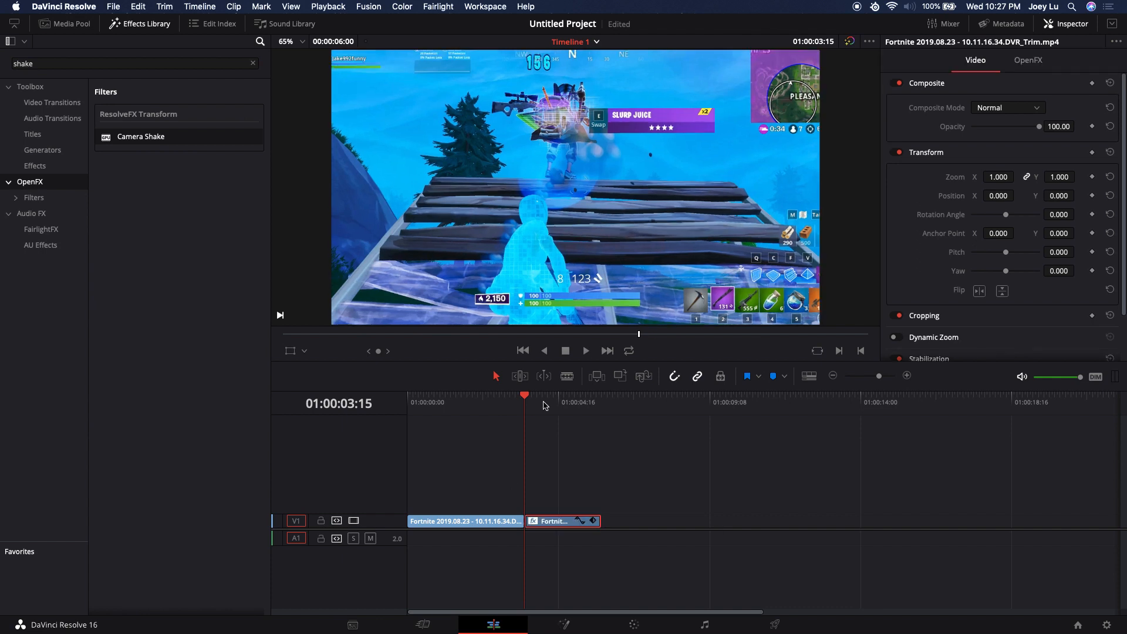
# - Open the end clip's Camera Shake settings in the Inspector and scroll through its controls
pyautogui.click(1028, 60)
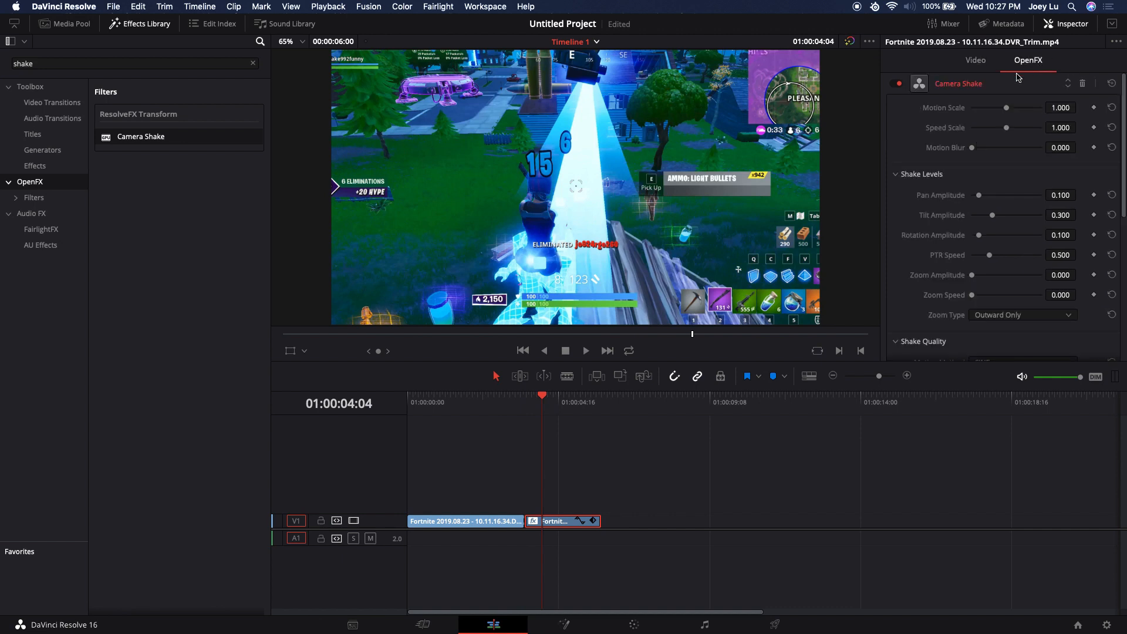
pyautogui.scroll(-3)
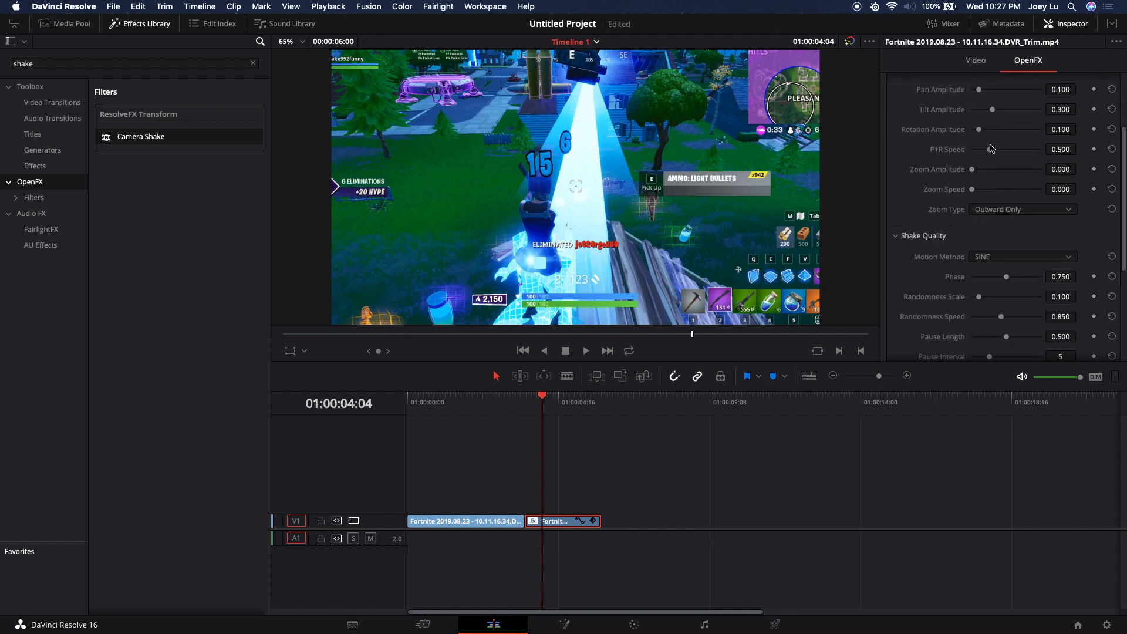
pyautogui.scroll(3)
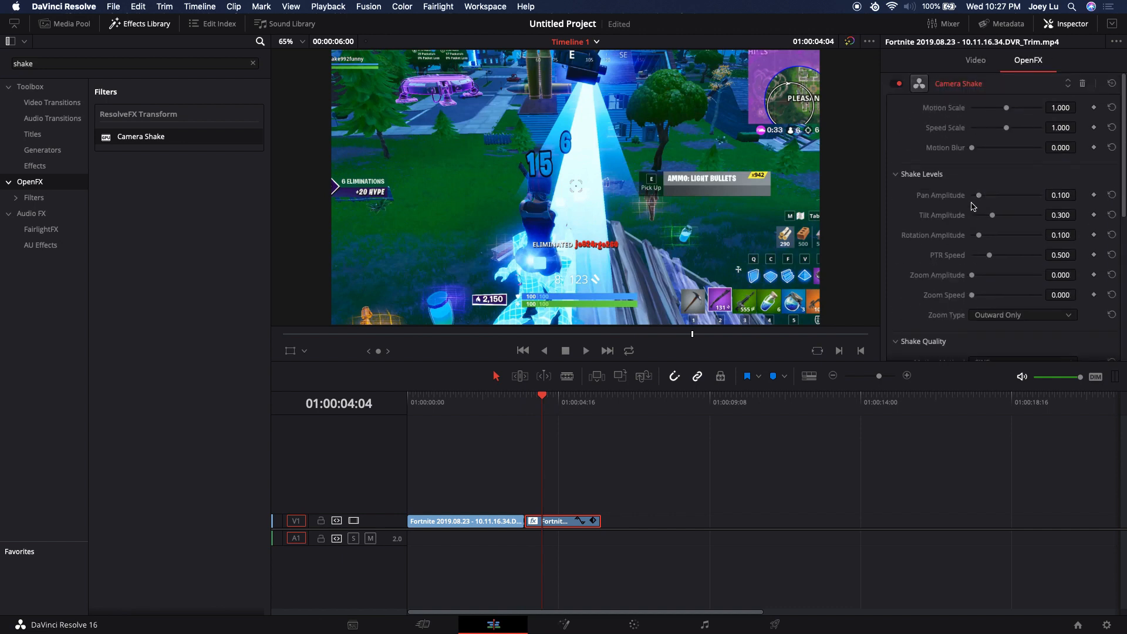
pyautogui.moveTo(1006, 131)
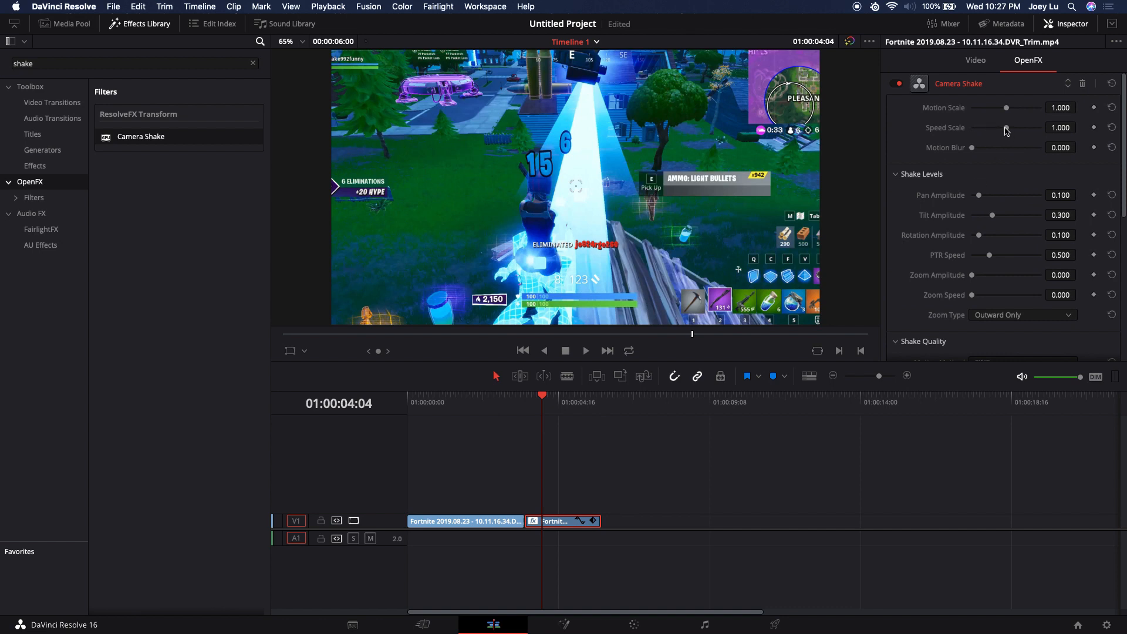
pyautogui.moveTo(1010, 121)
pyautogui.write('1.125')
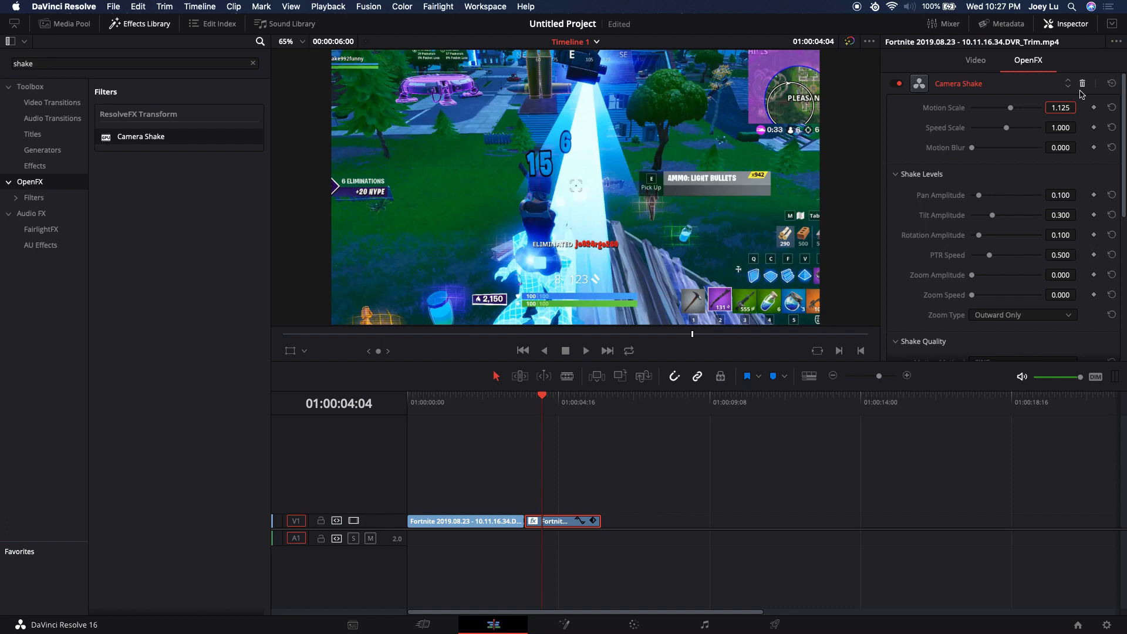
pyautogui.moveTo(971, 118)
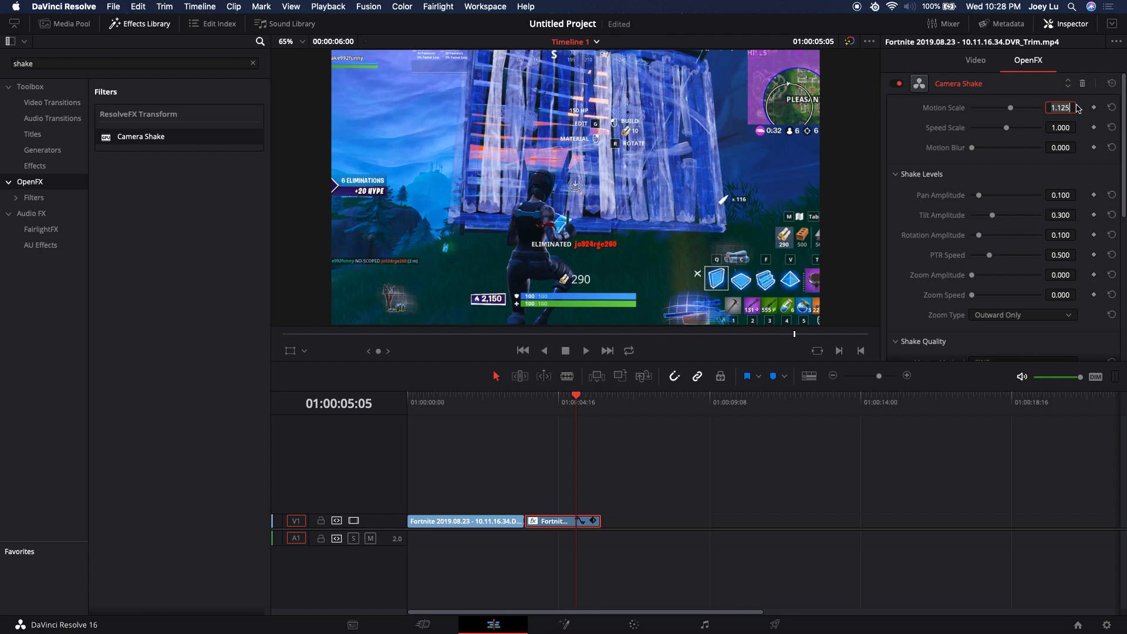
pyautogui.moveTo(1019, 106)
pyautogui.write('0.700')
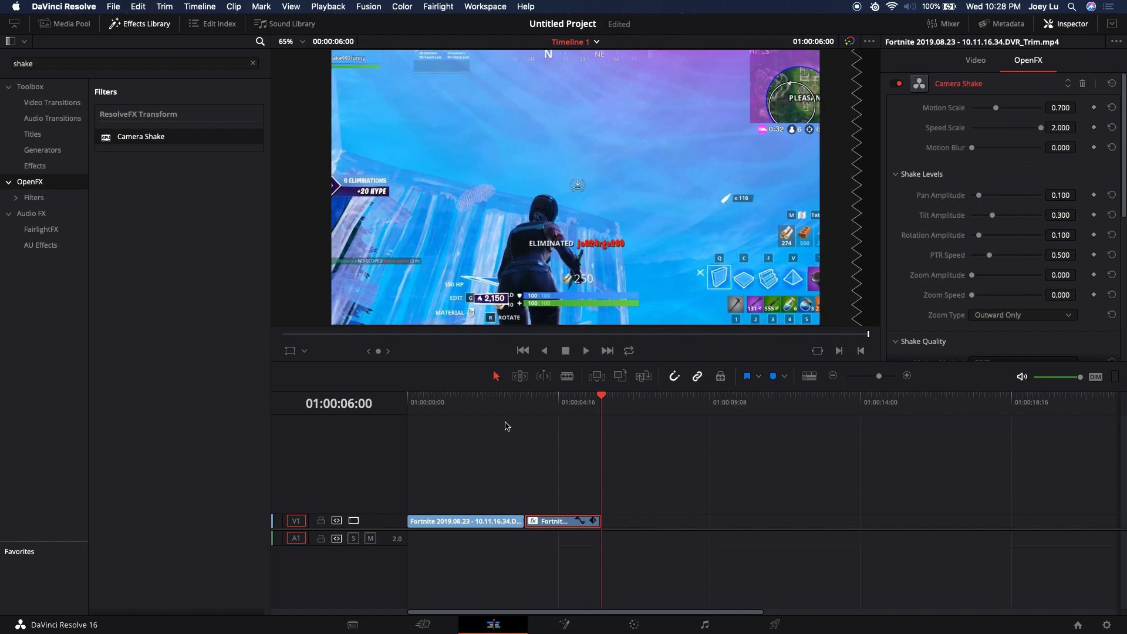
# - Apply motion scale 0.700 and speed scale 2.000 to the second piece's Camera Shake
pyautogui.click(577, 401)
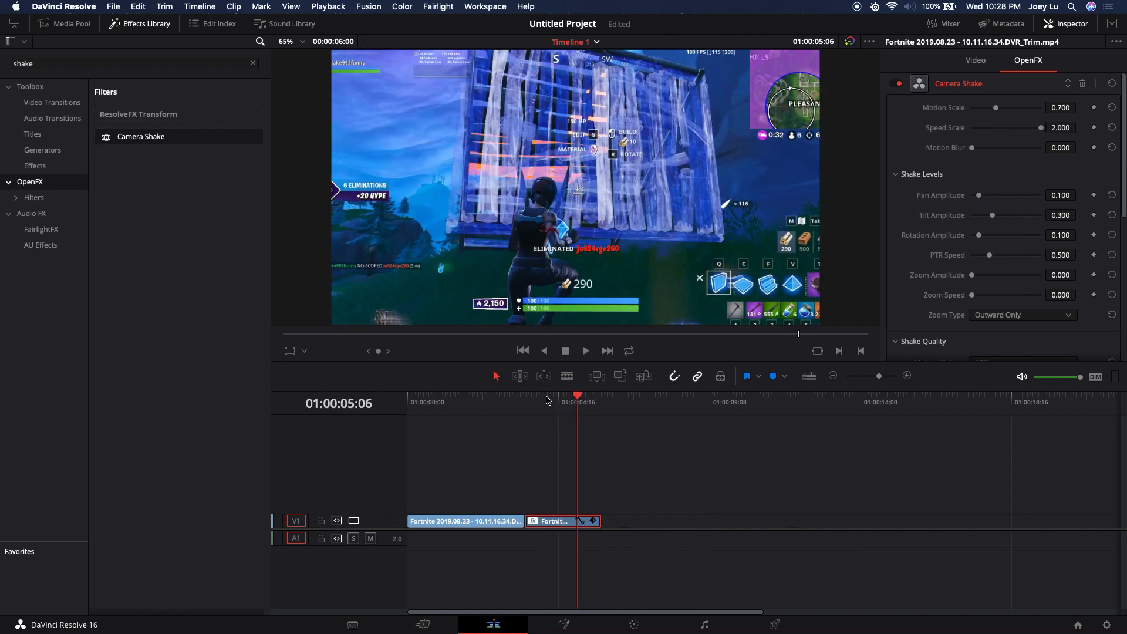
pyautogui.moveTo(710, 137)
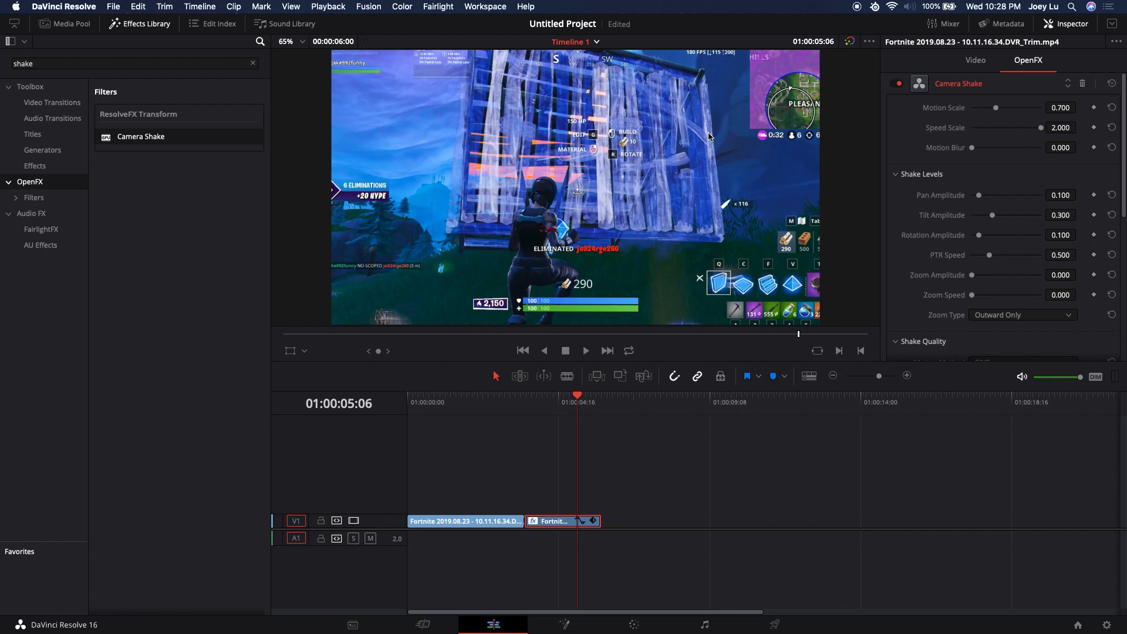
pyautogui.moveTo(427, 604)
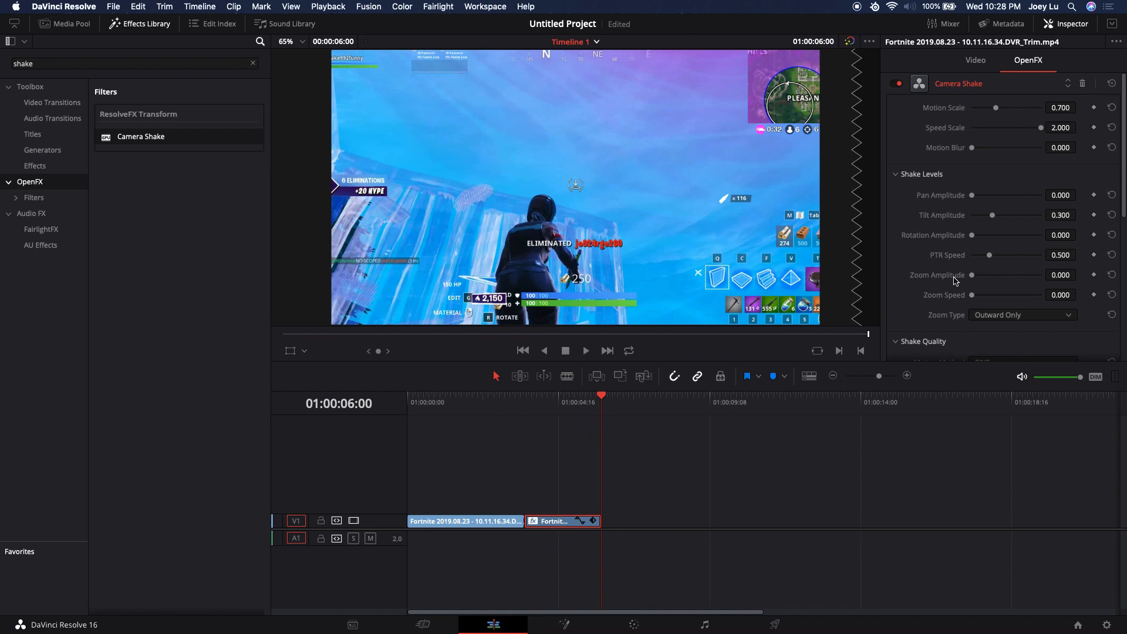
pyautogui.moveTo(973, 202)
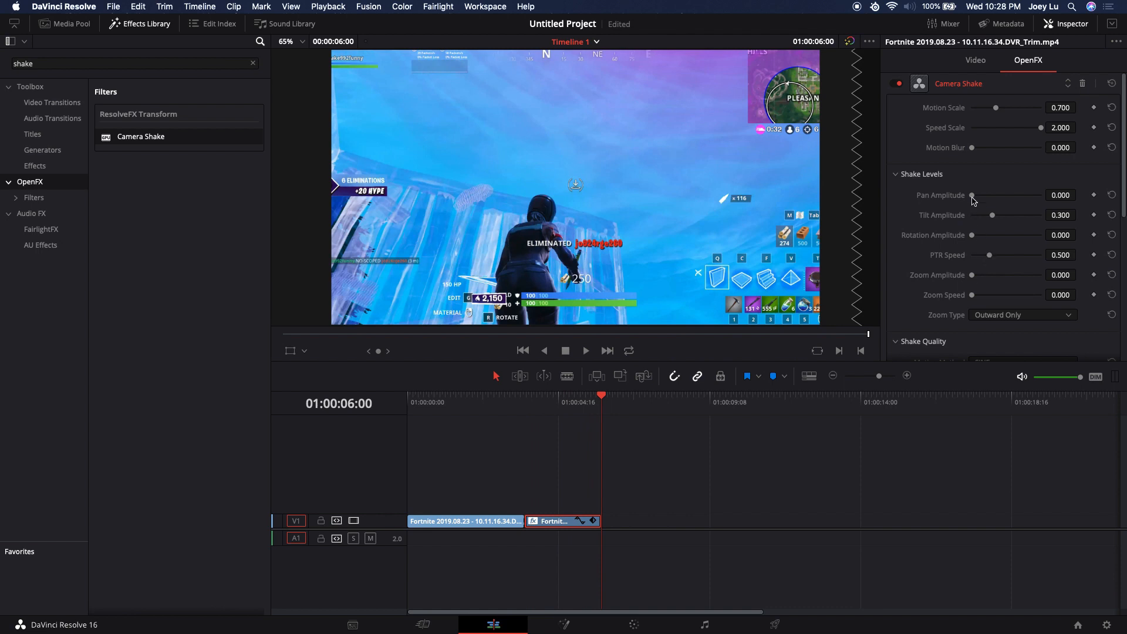
pyautogui.moveTo(977, 204)
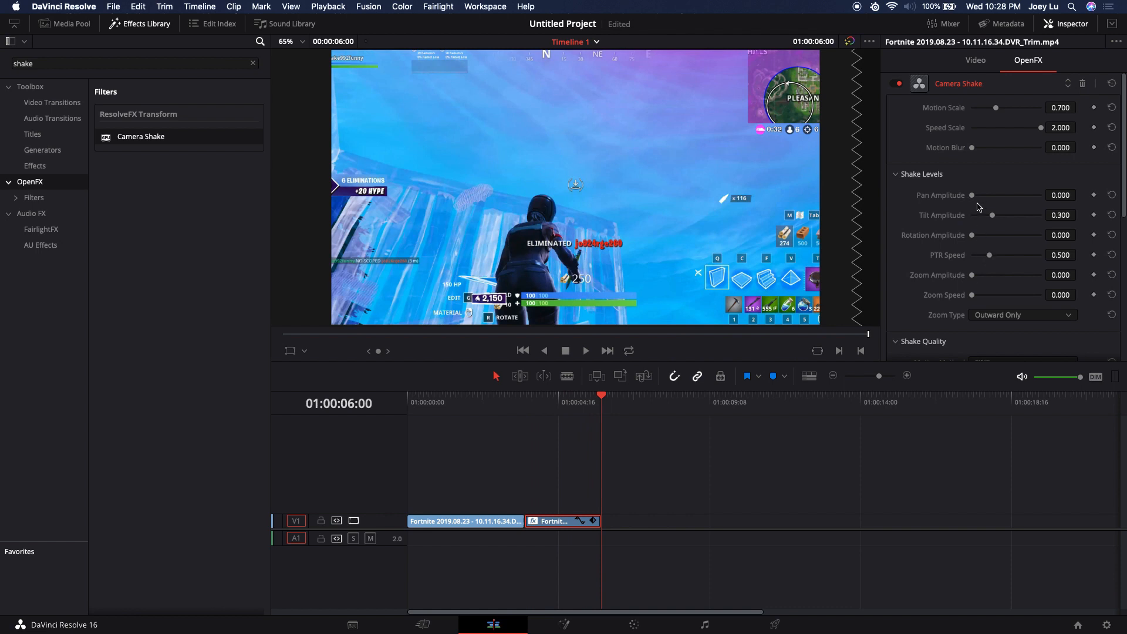
pyautogui.moveTo(994, 217)
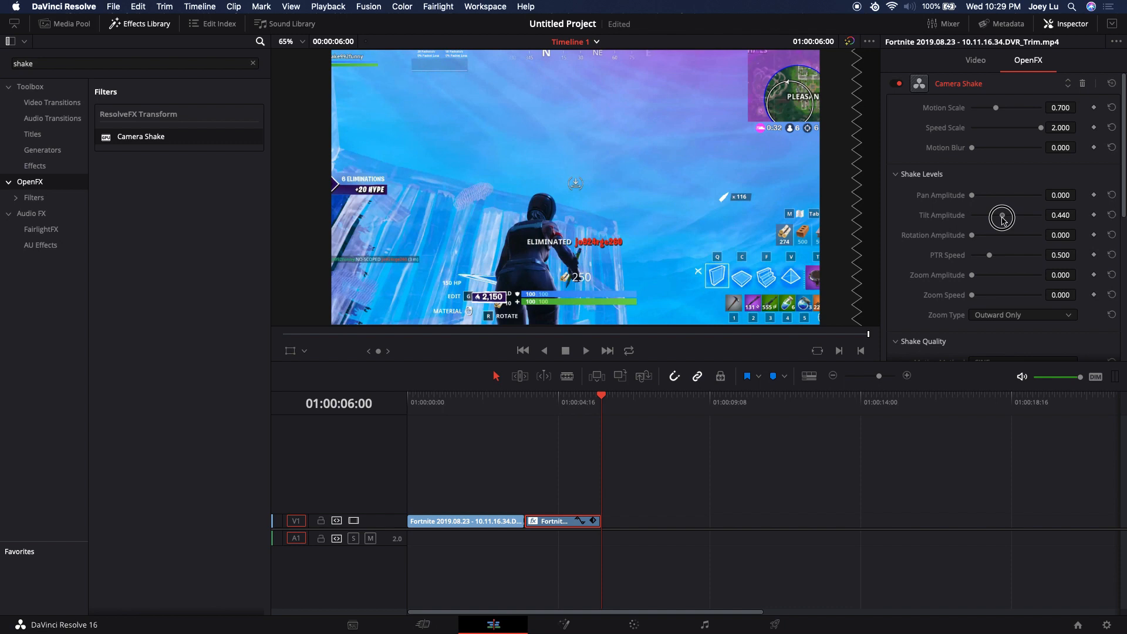
pyautogui.moveTo(986, 128)
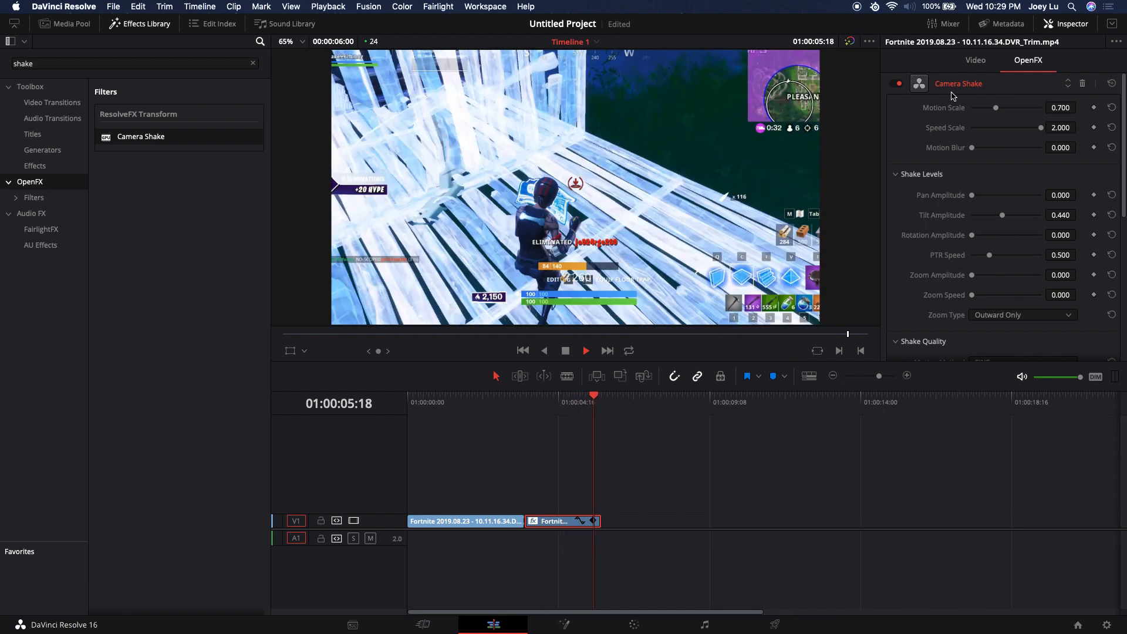
# - Move the playhead back earlier in the end clip to replay the tilt shake
pyautogui.click(504, 395)
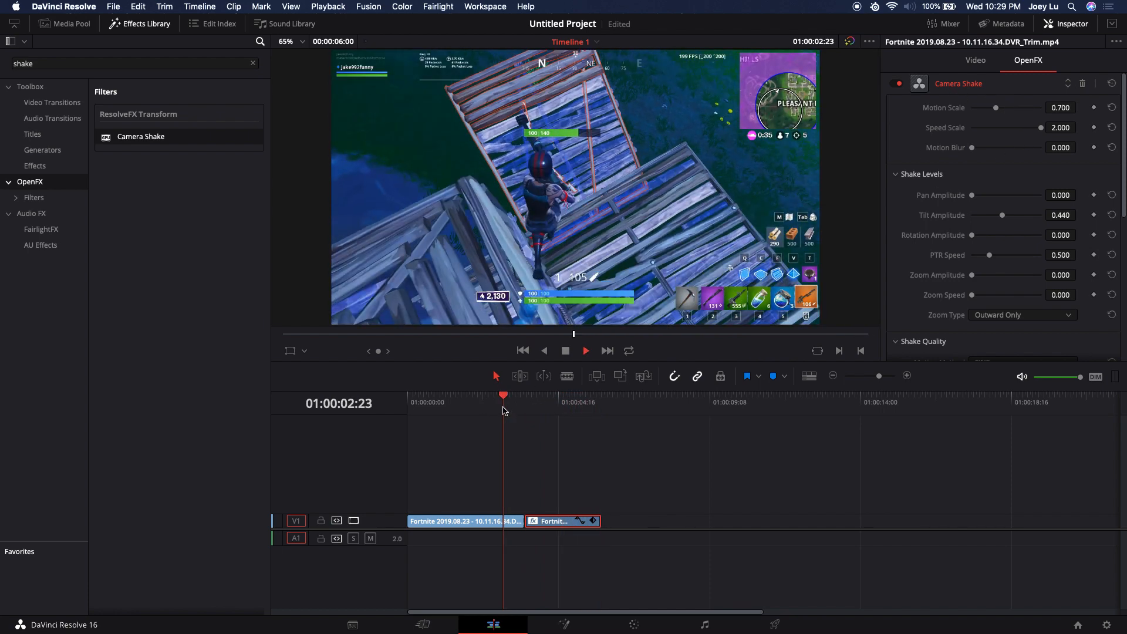
pyautogui.click(556, 394)
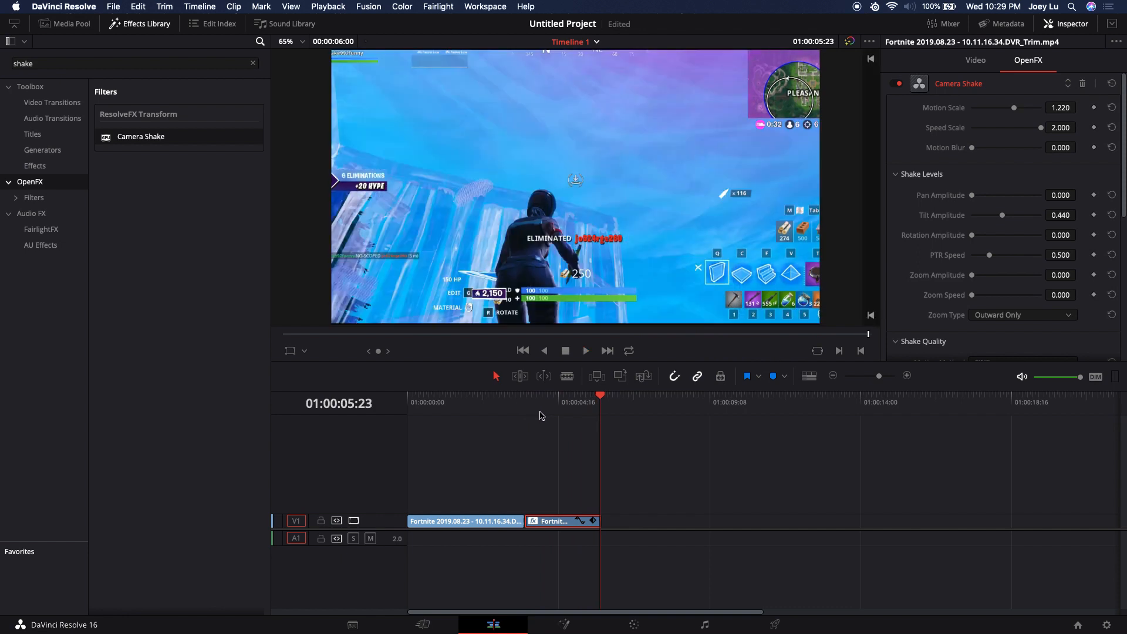
pyautogui.moveTo(964, 140)
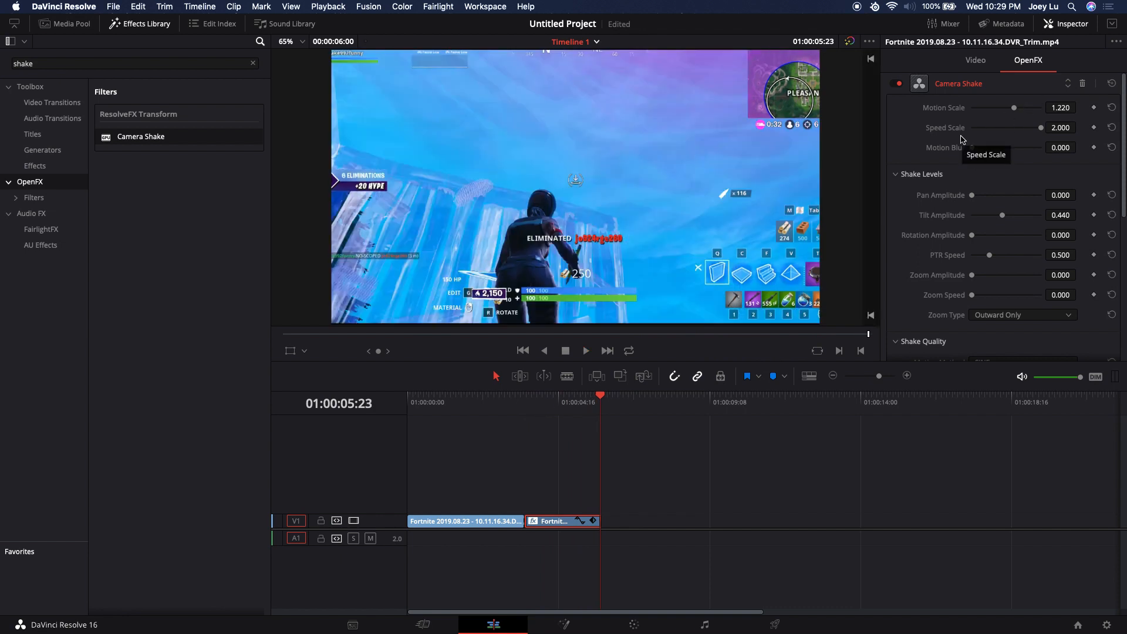
pyautogui.moveTo(977, 152)
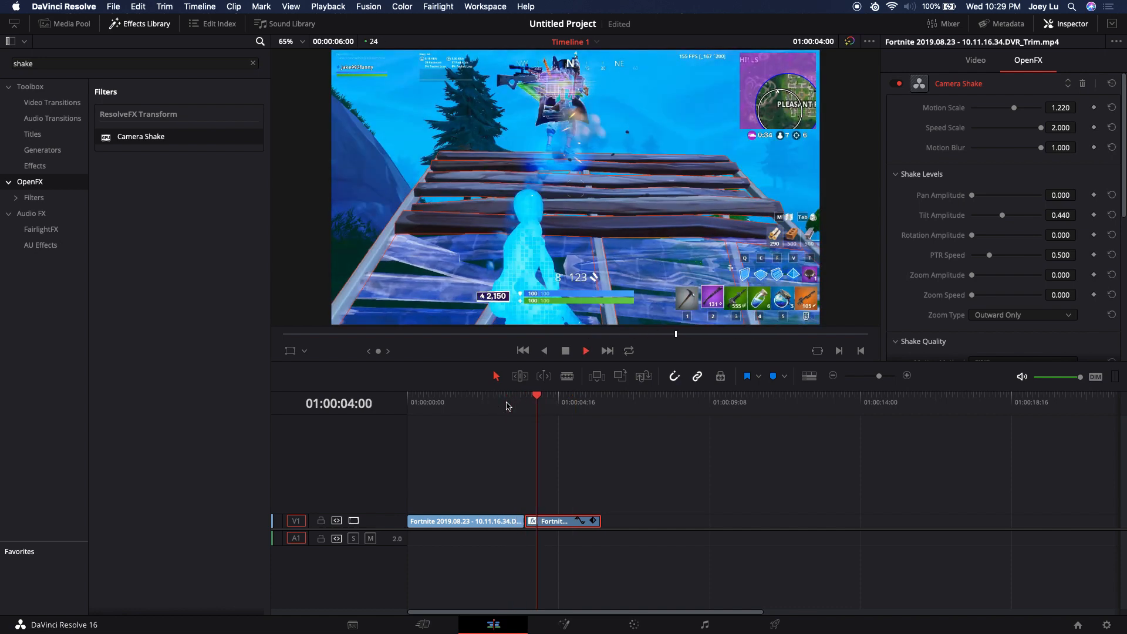
pyautogui.click(602, 402)
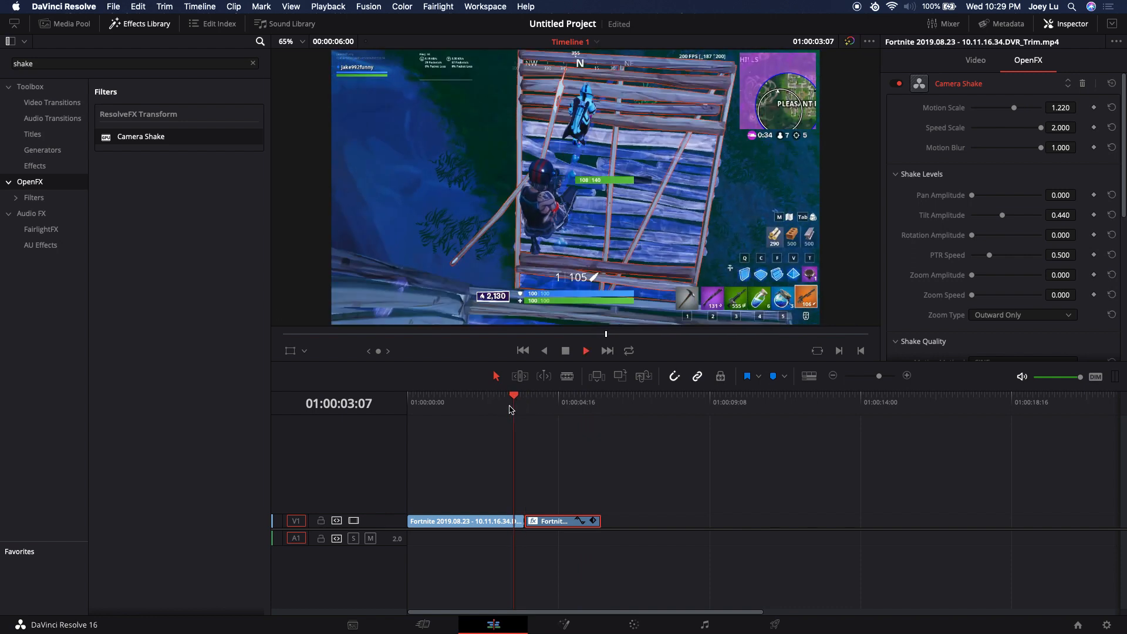
pyautogui.click(573, 395)
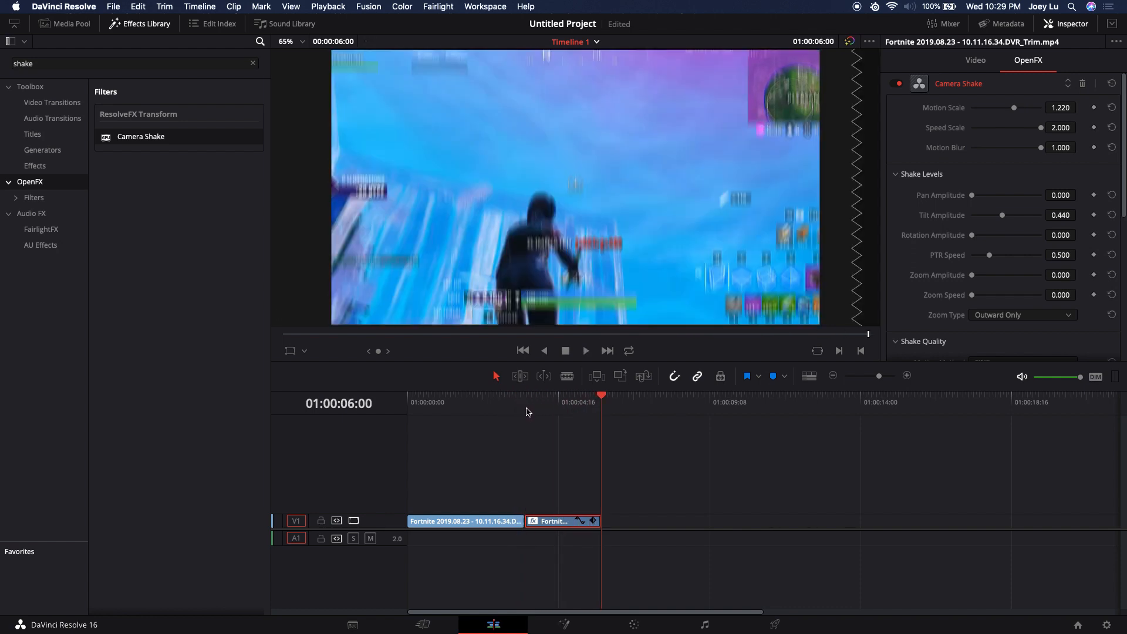
pyautogui.moveTo(681, 326)
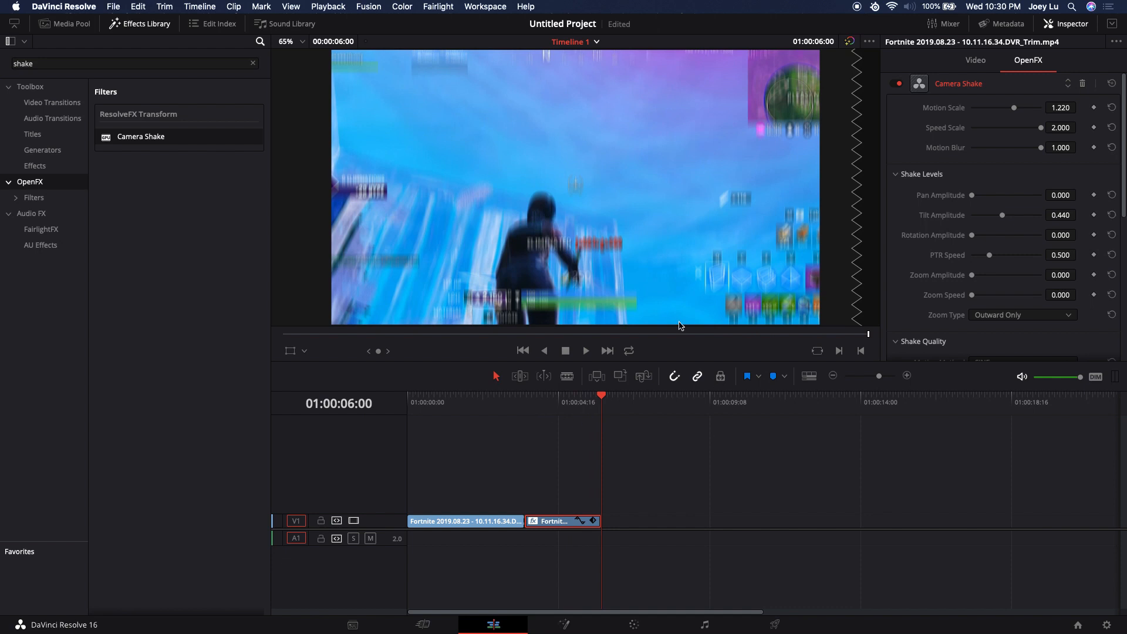
pyautogui.moveTo(442, 366)
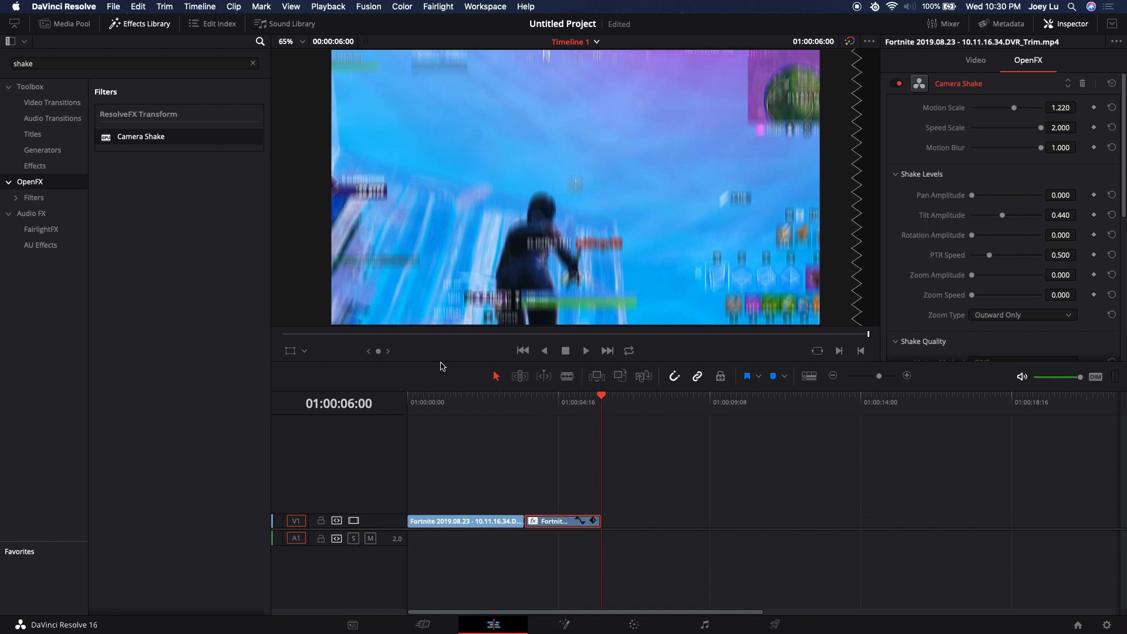
pyautogui.moveTo(585, 428)
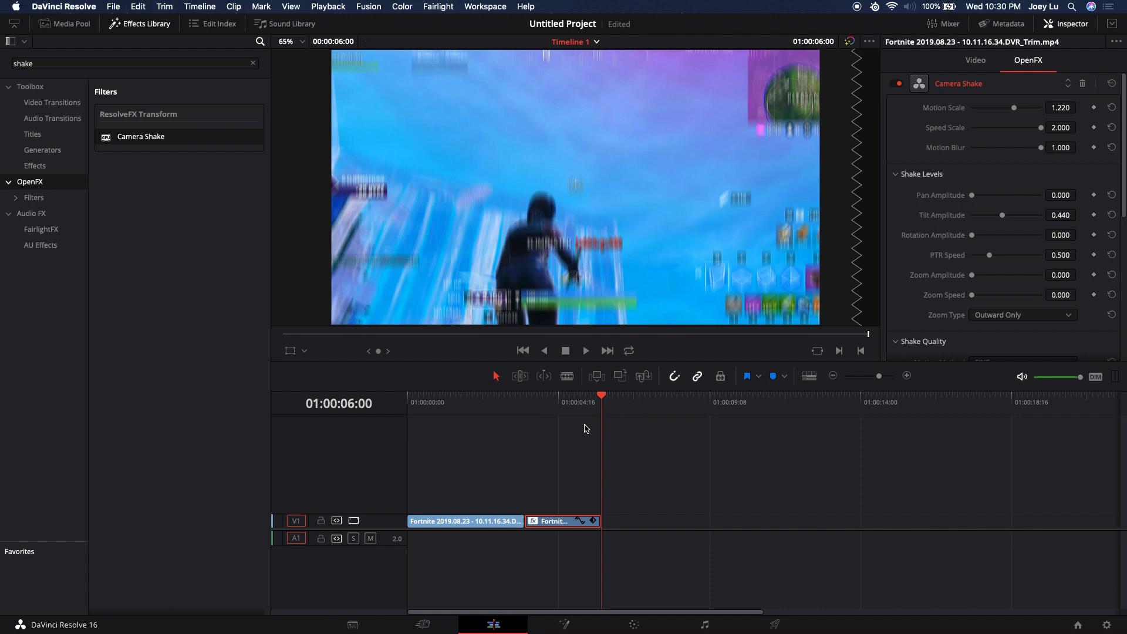
pyautogui.moveTo(586, 421)
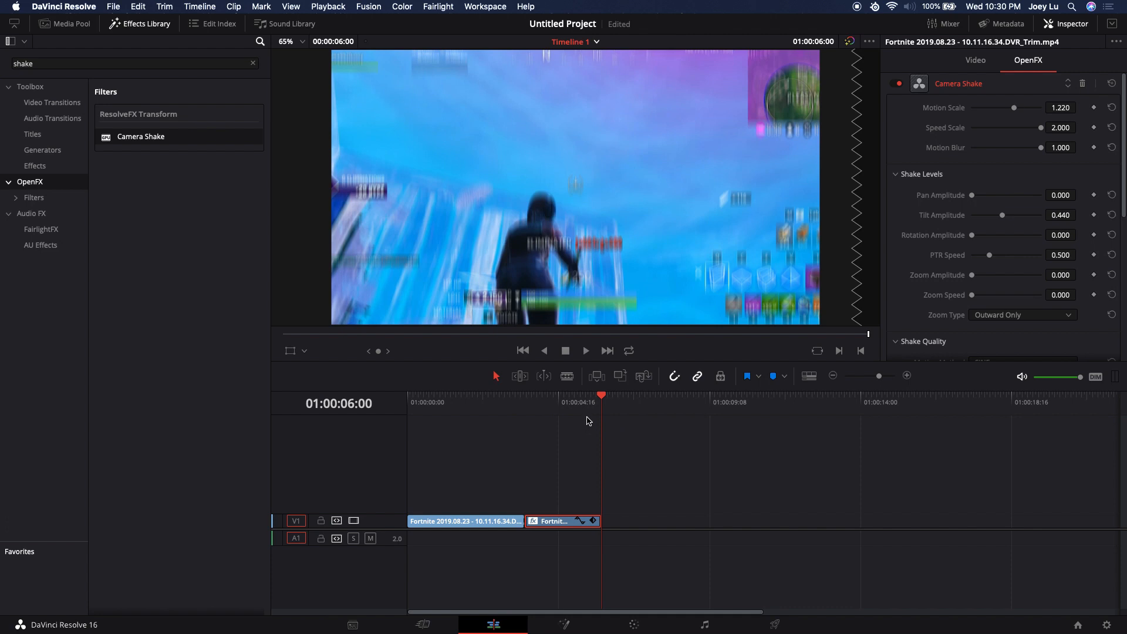
pyautogui.moveTo(575, 412)
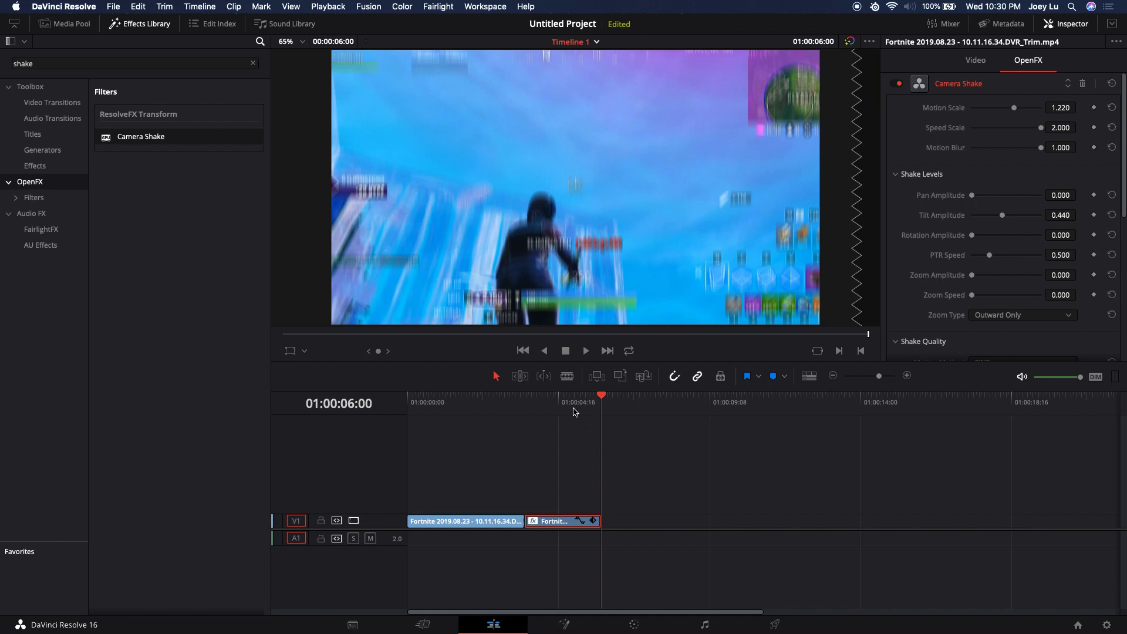